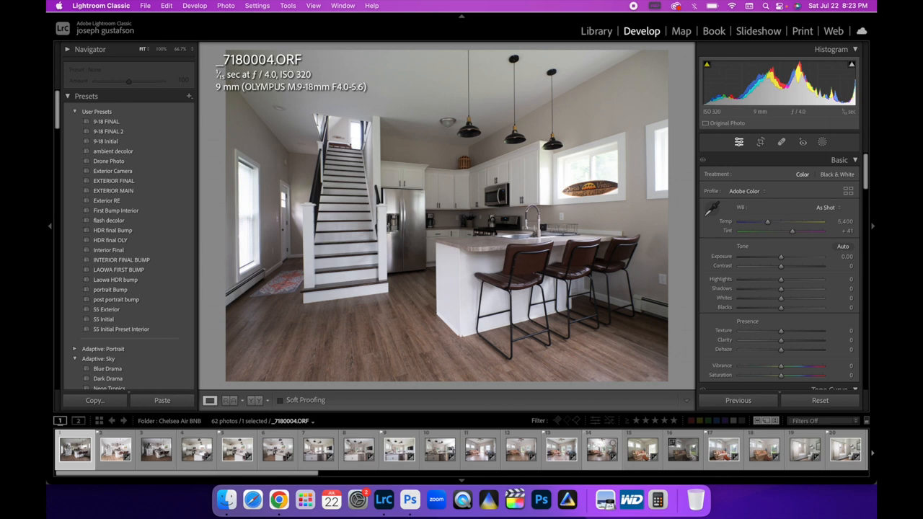
# View the _7180010 kitchen frame with the photographer holding a flash, then neighbouring filmstrip frames.
pyautogui.click(438, 450)
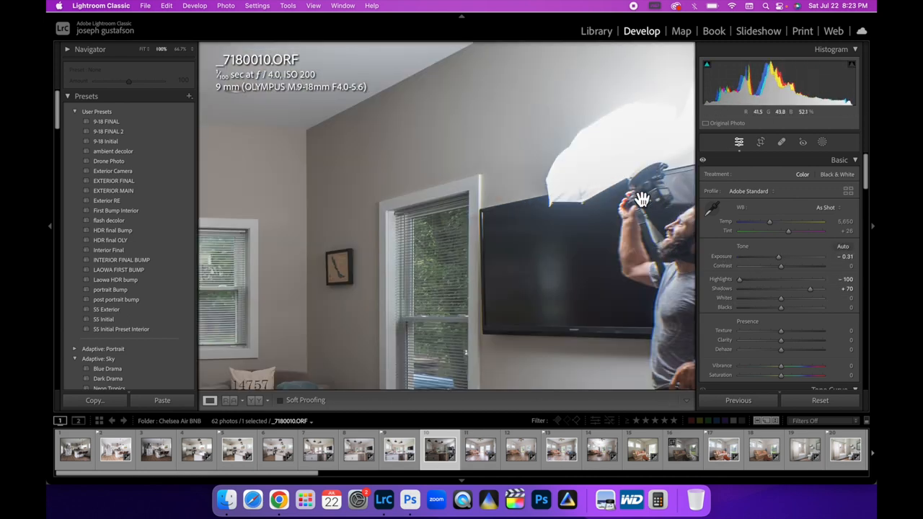
pyautogui.moveTo(693, 306)
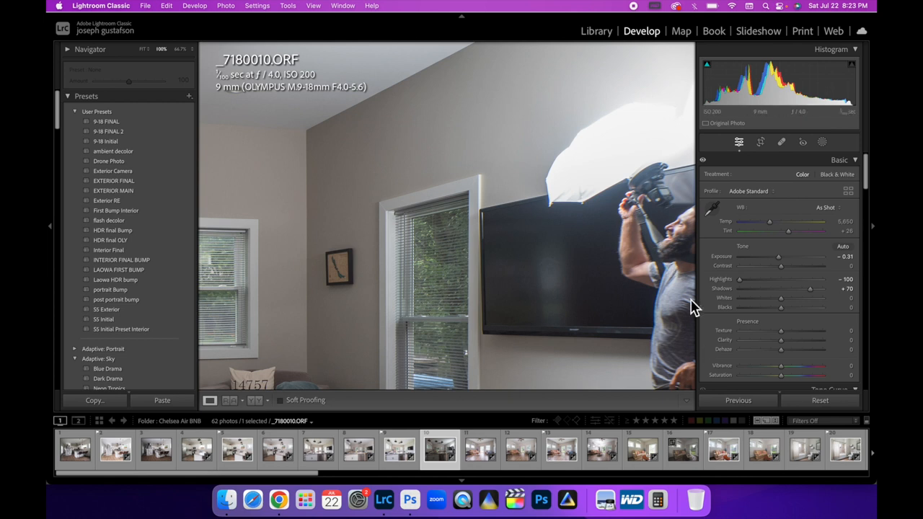
pyautogui.moveTo(612, 228)
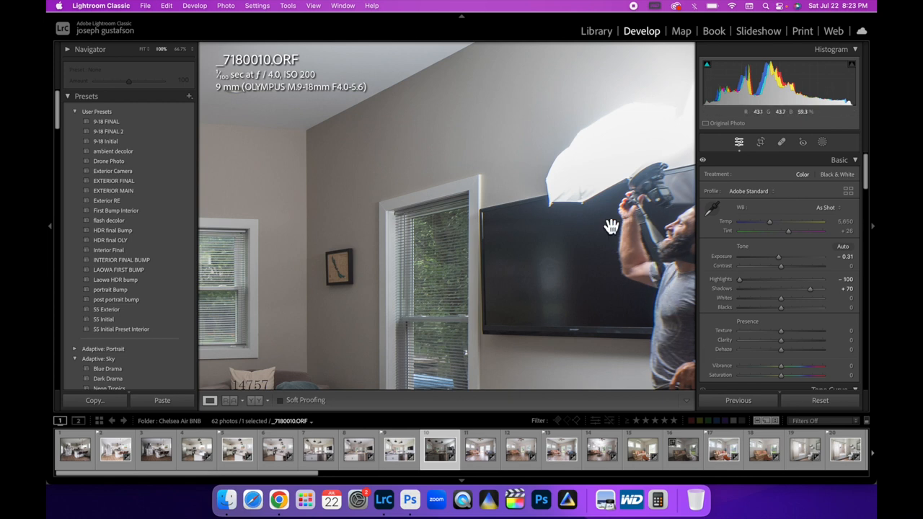
pyautogui.moveTo(586, 216)
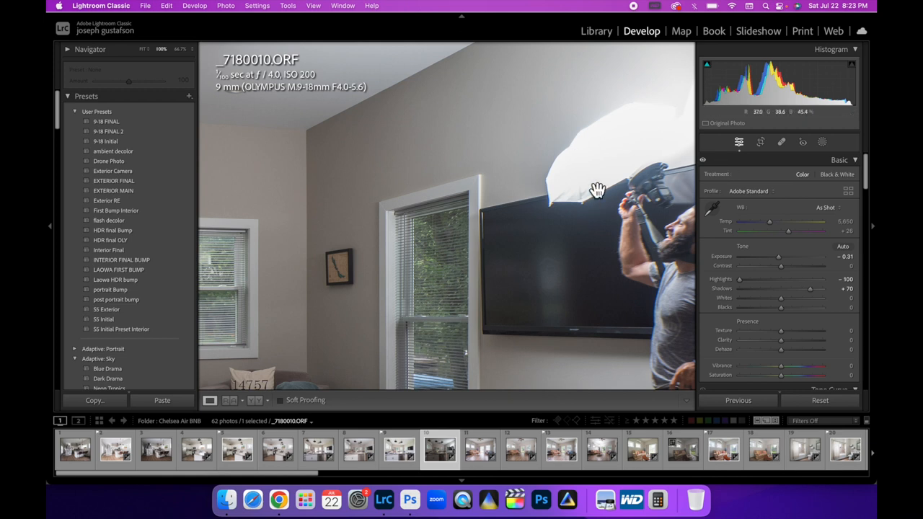
pyautogui.moveTo(600, 151)
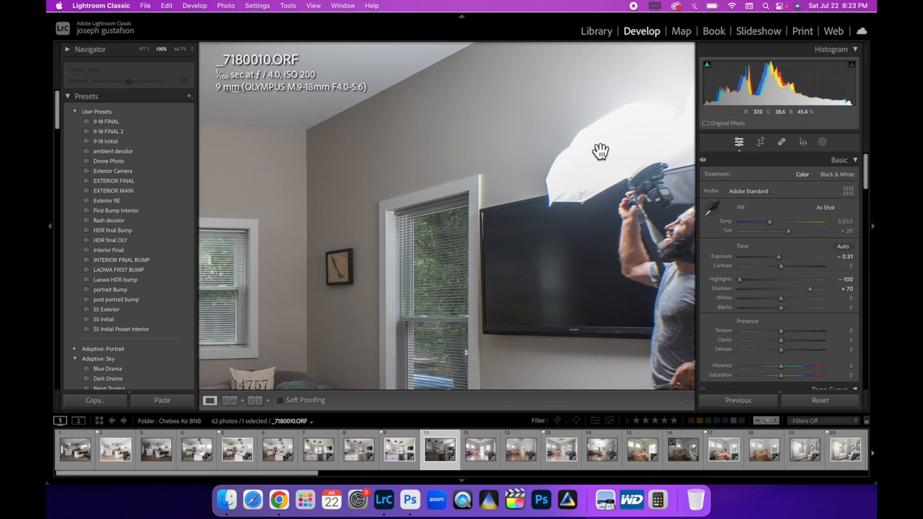
pyautogui.moveTo(637, 130)
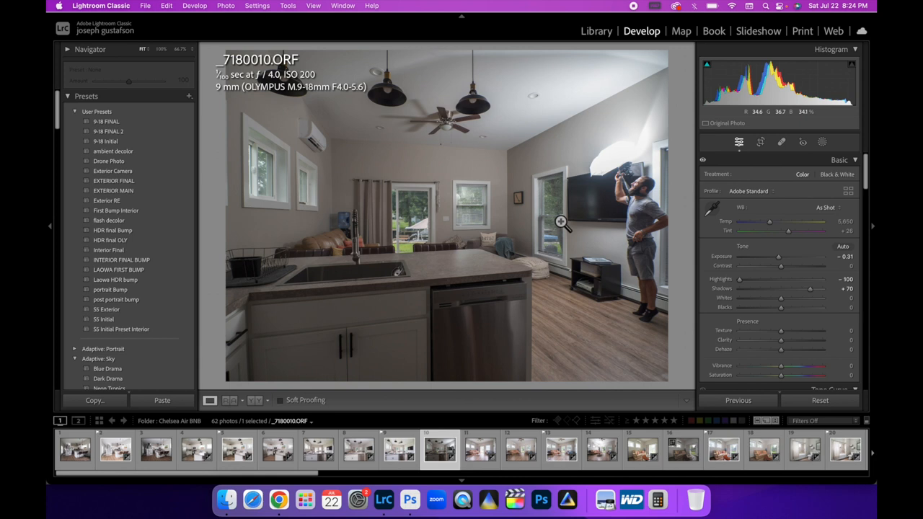
pyautogui.click(357, 450)
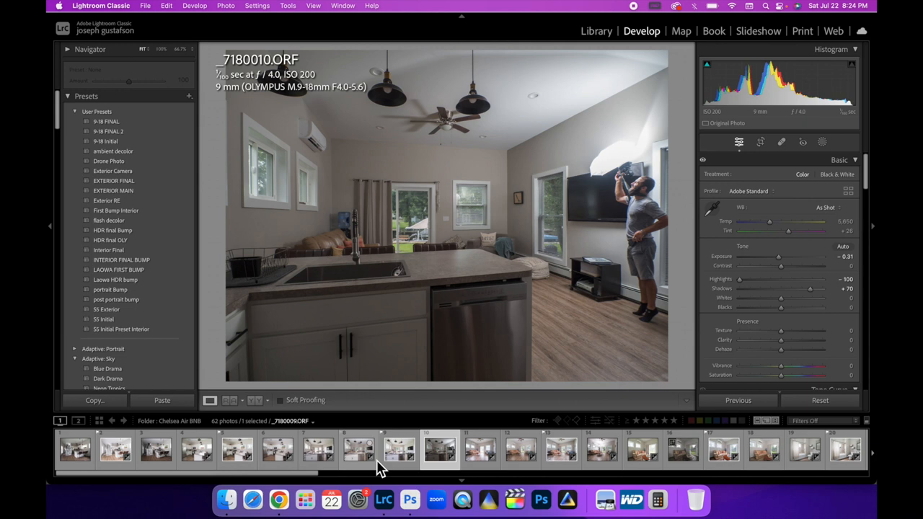
pyautogui.moveTo(358, 450)
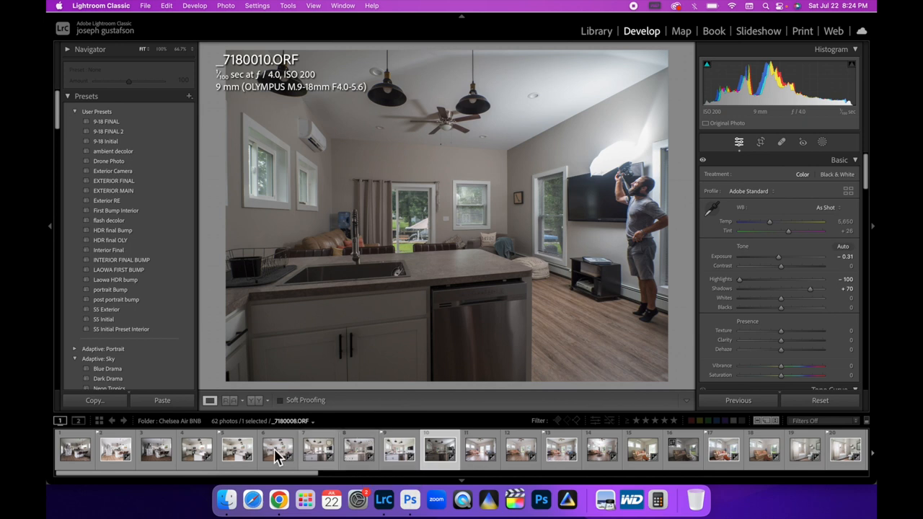
pyautogui.click(75, 449)
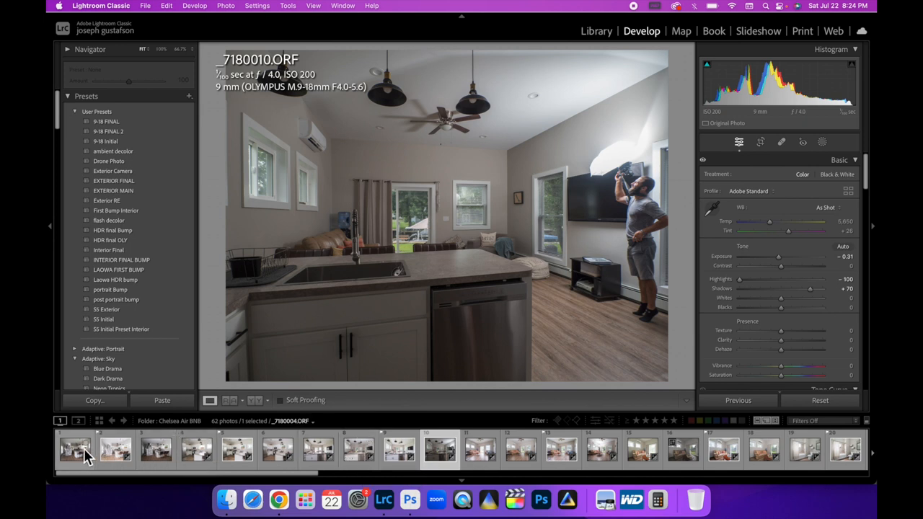
# Return to the _7180004 staircase kitchen photo in the filmstrip.
pyautogui.click(75, 449)
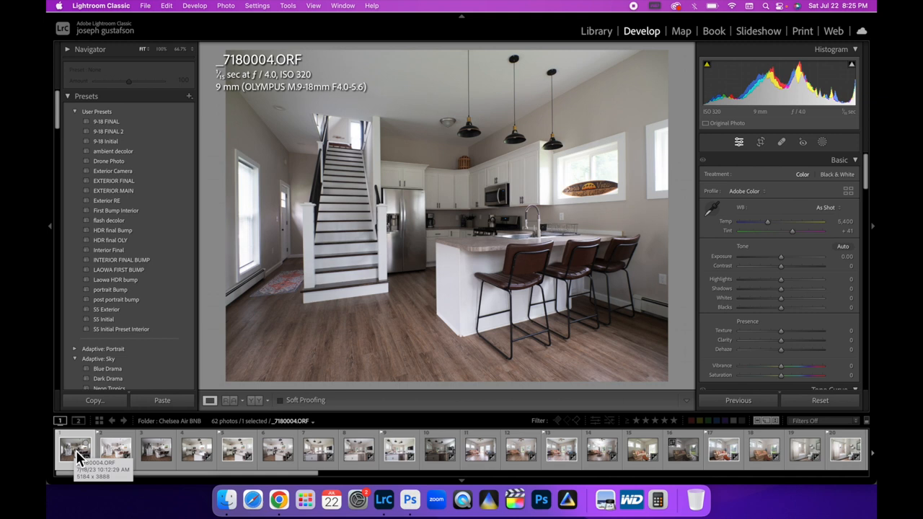
pyautogui.moveTo(65, 420)
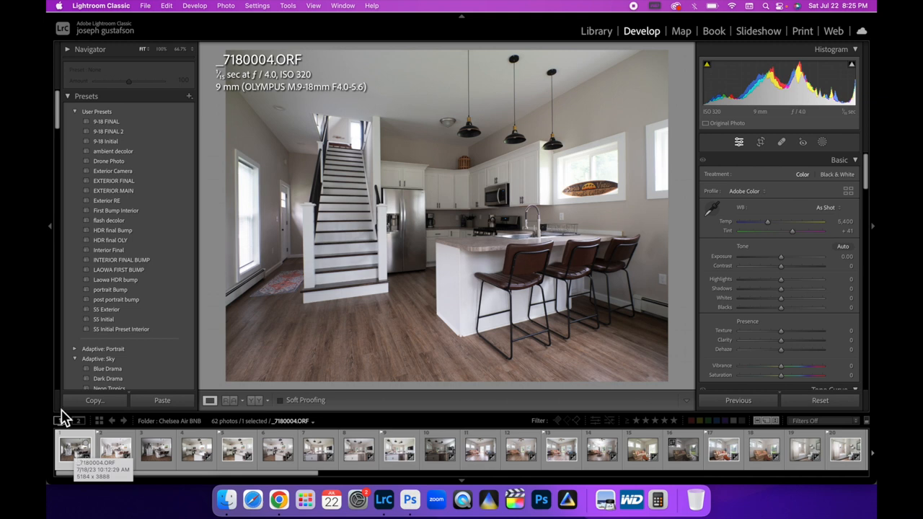
pyautogui.moveTo(367, 333)
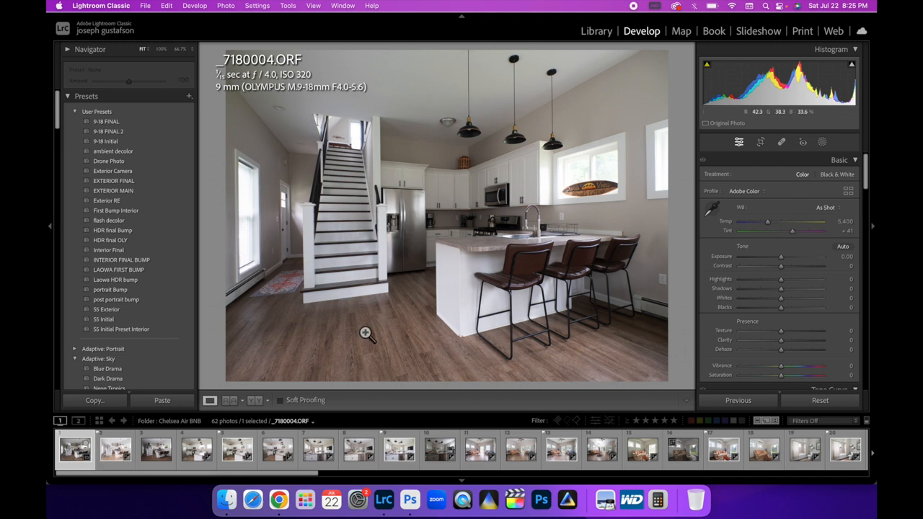
pyautogui.moveTo(626, 129)
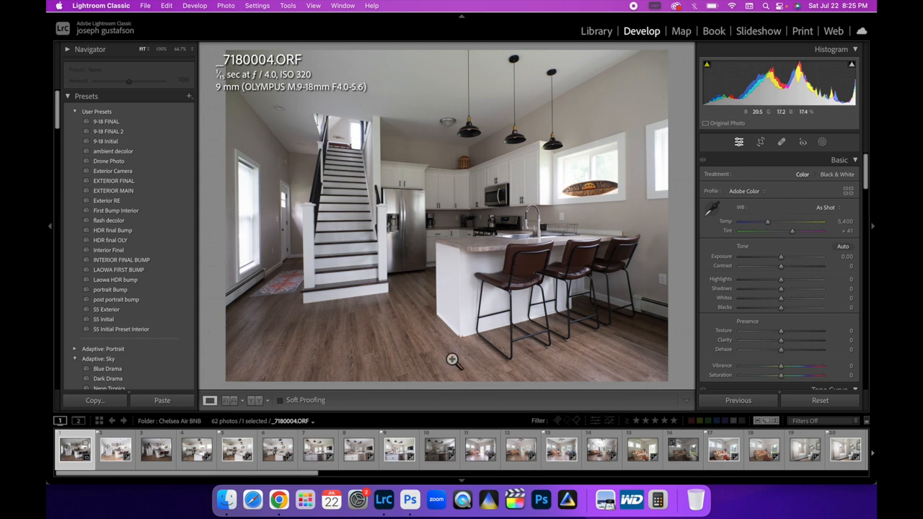
pyautogui.moveTo(334, 156)
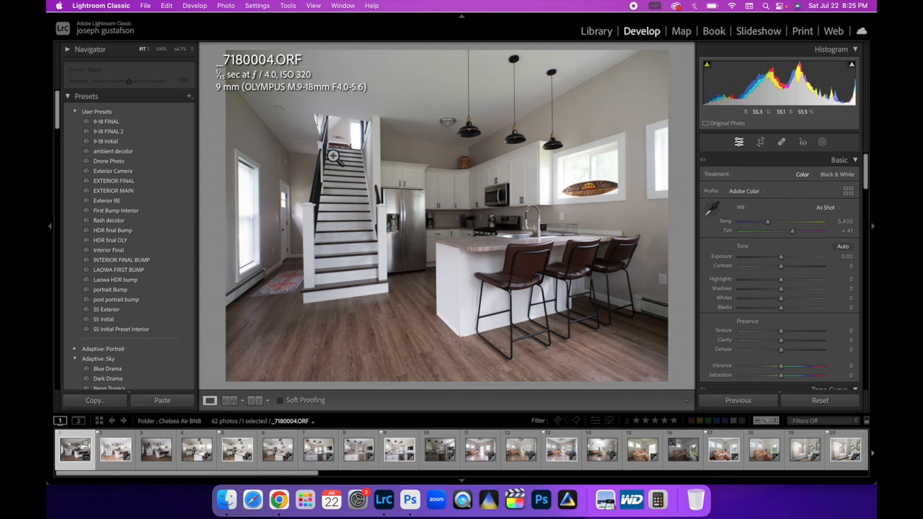
pyautogui.moveTo(417, 234)
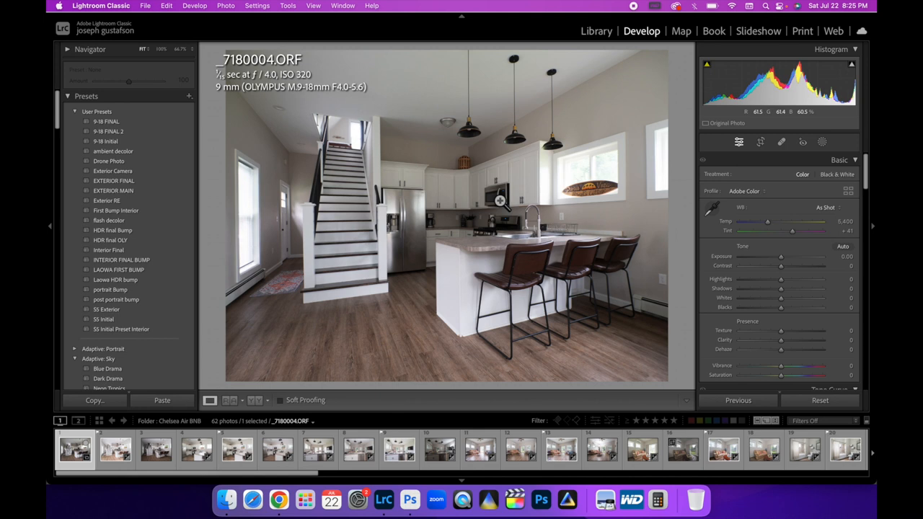
pyautogui.moveTo(467, 134)
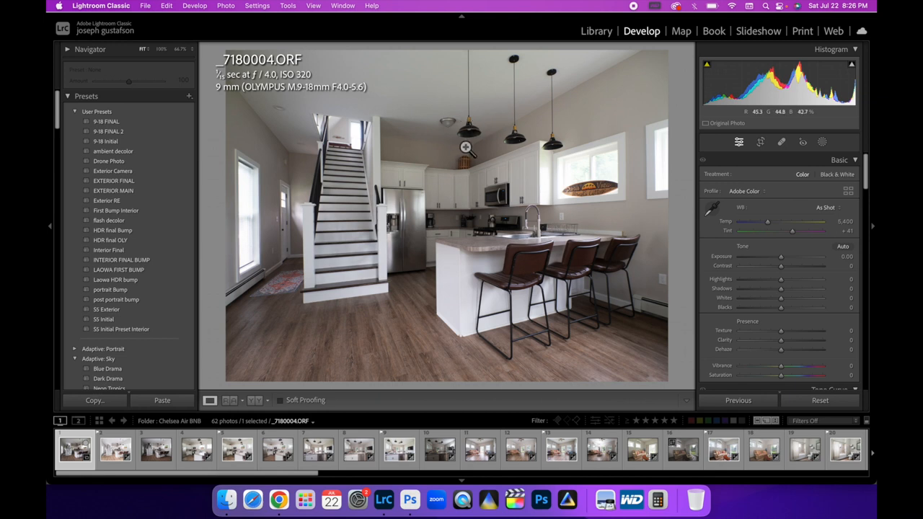
pyautogui.moveTo(482, 133)
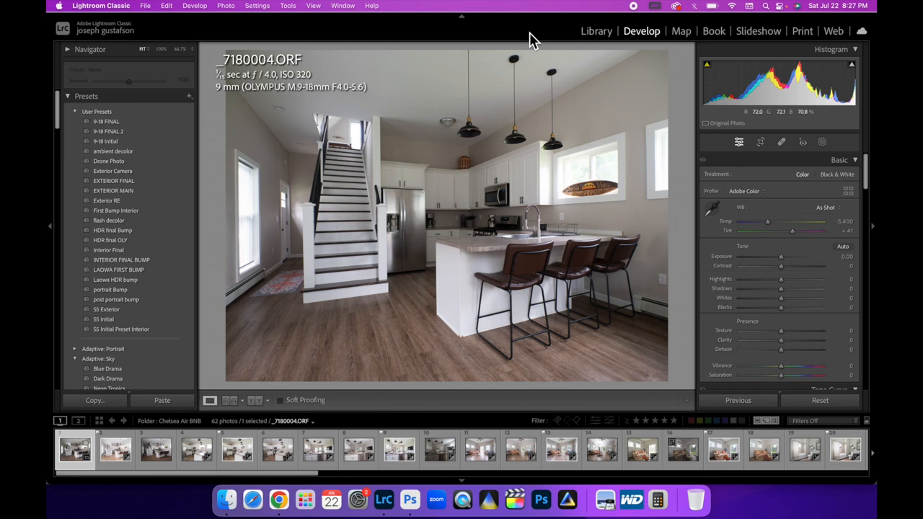
pyautogui.moveTo(590, 217)
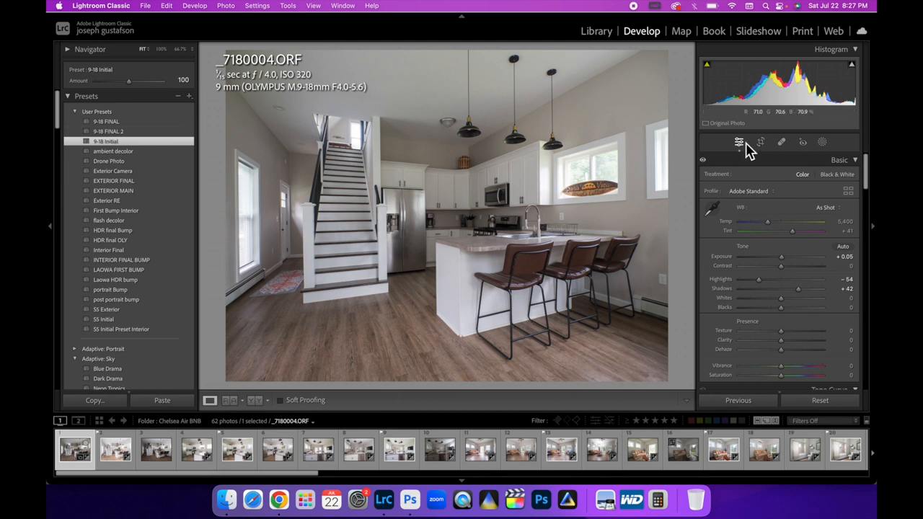
pyautogui.moveTo(804, 127)
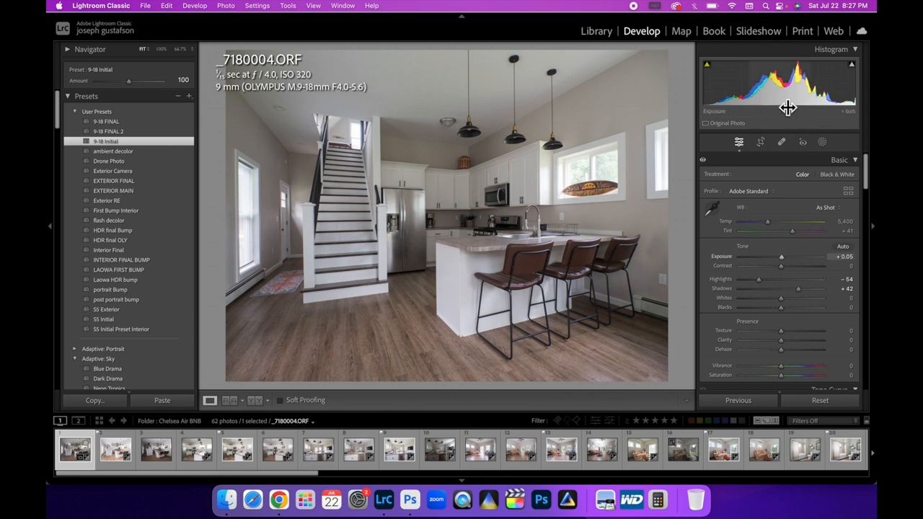
# Nudge Exposure up slightly on the staircase kitchen shot, then view frame _7180010.
pyautogui.moveTo(782, 256); pyautogui.dragTo(787, 257)
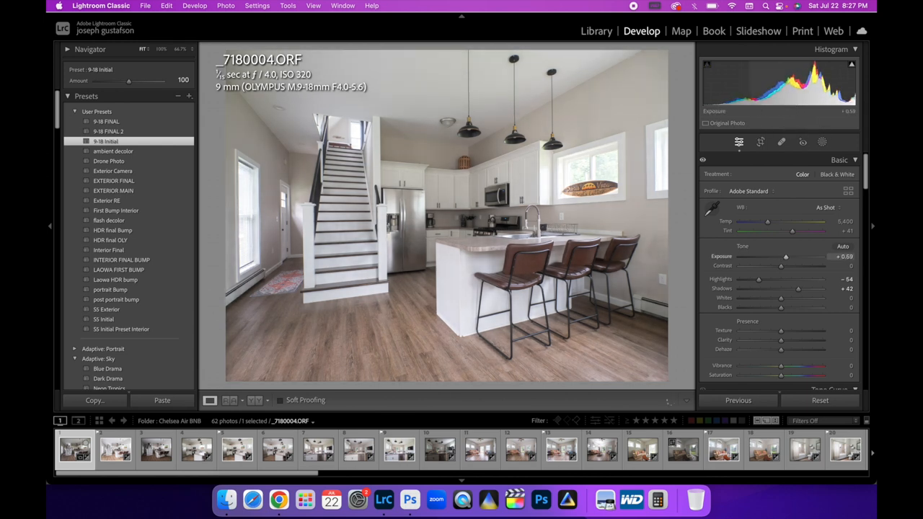
pyautogui.moveTo(784, 256); pyautogui.dragTo(782, 256)
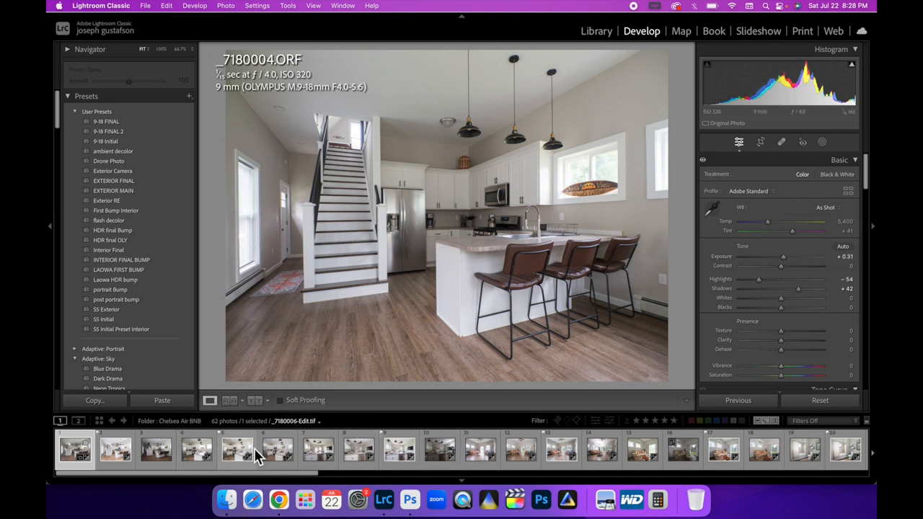
pyautogui.click(438, 450)
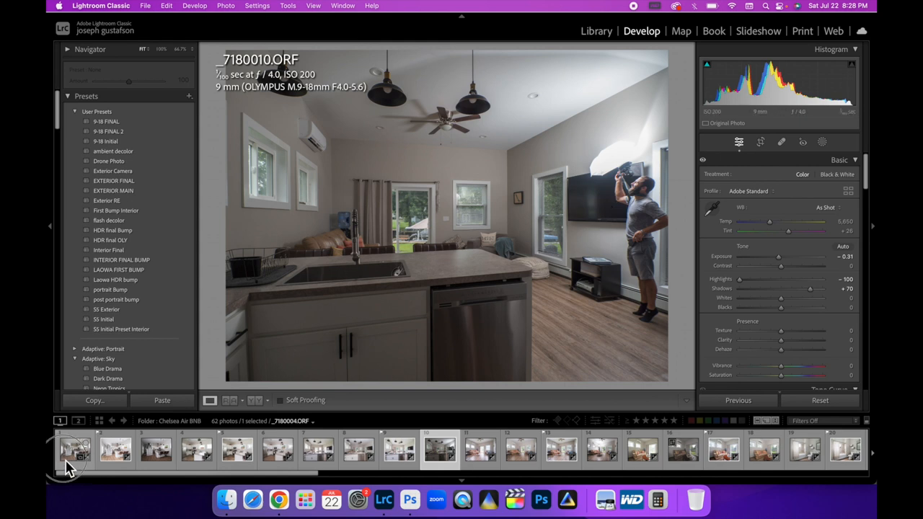
# Toggle between _7180004 and _7180005 zoomed on the wall sign to compare the exposures.
pyautogui.click(75, 450)
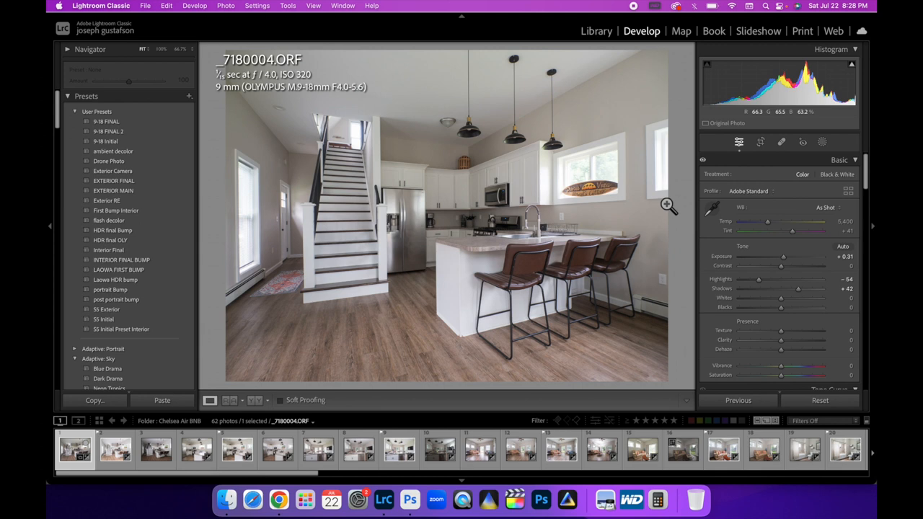
pyautogui.moveTo(454, 132)
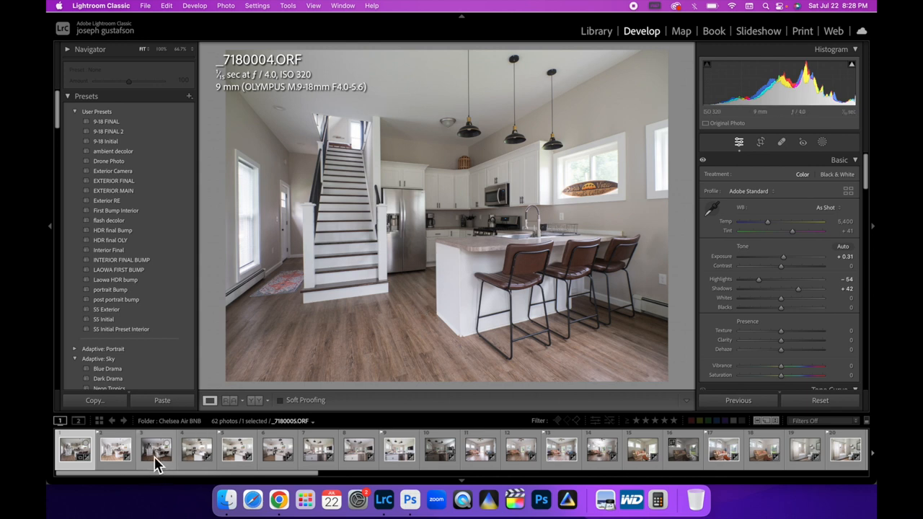
pyautogui.click(156, 450)
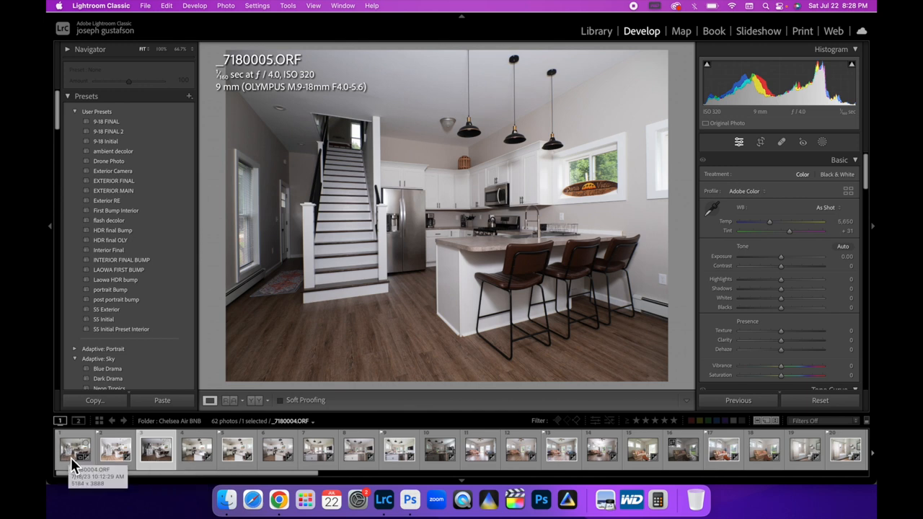
pyautogui.click(75, 450)
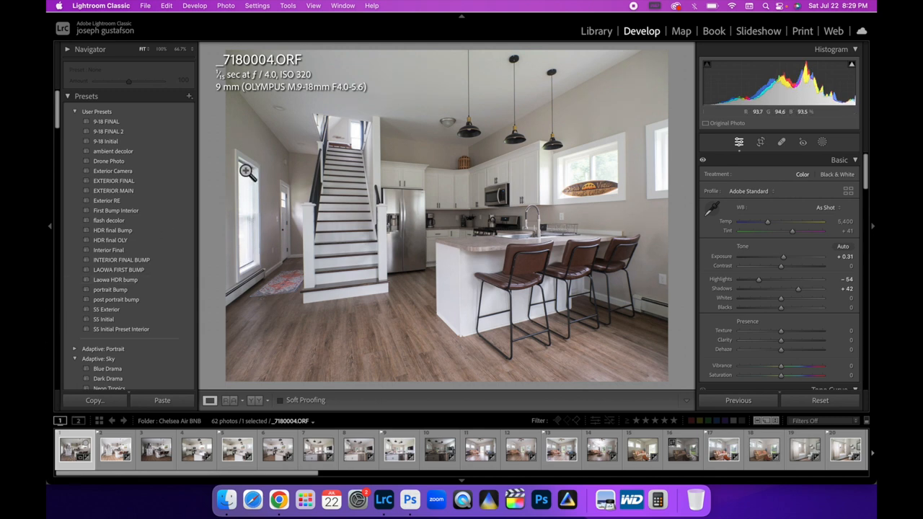
pyautogui.moveTo(259, 237)
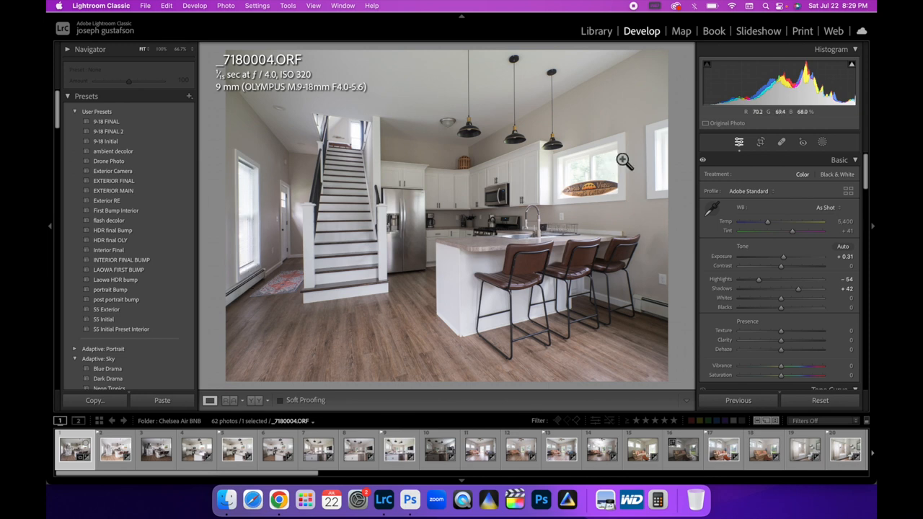
pyautogui.moveTo(368, 147)
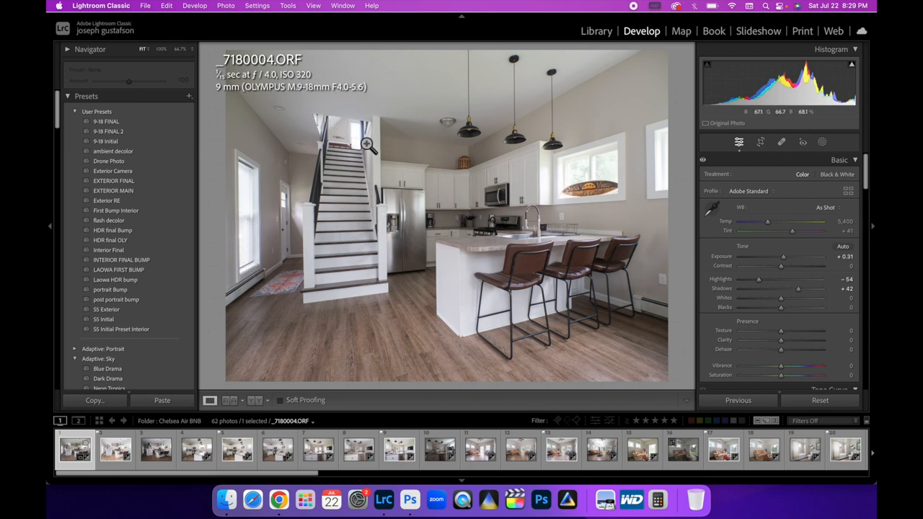
pyautogui.click(155, 449)
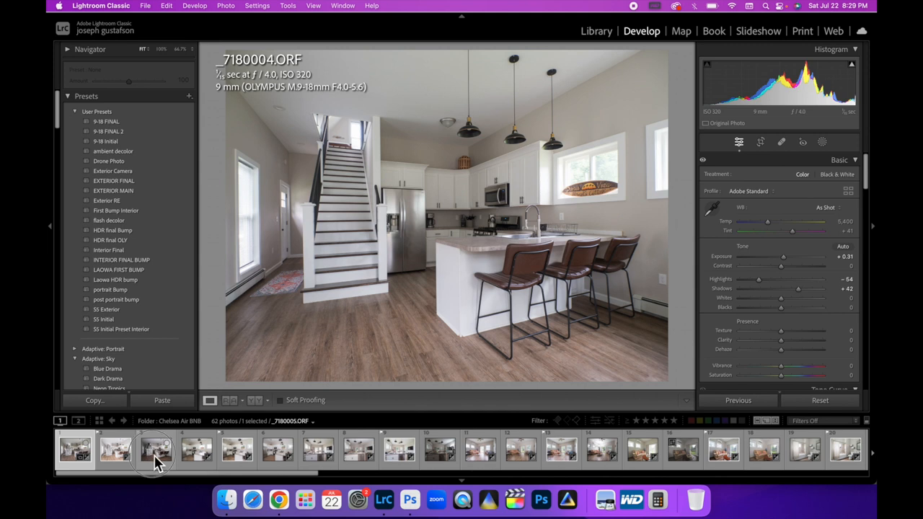
pyautogui.click(156, 449)
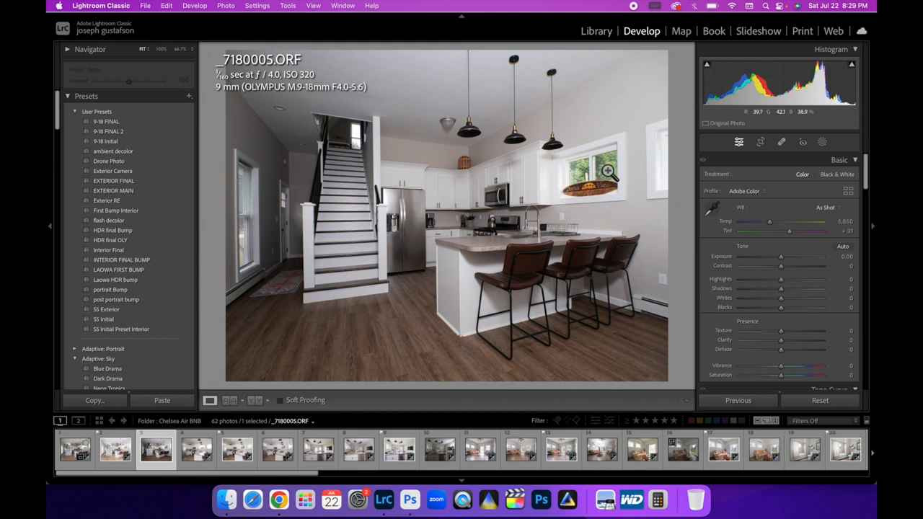
pyautogui.moveTo(447, 199)
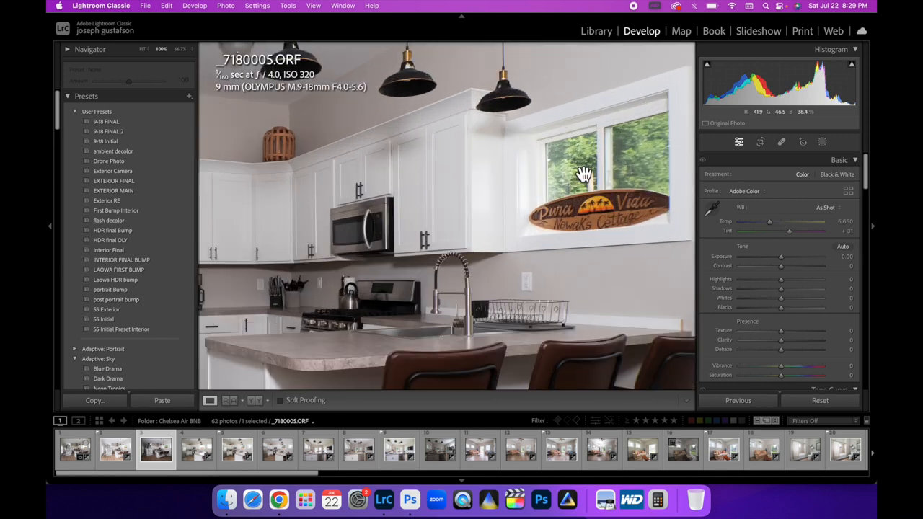
pyautogui.moveTo(584, 173); pyautogui.dragTo(512, 242)
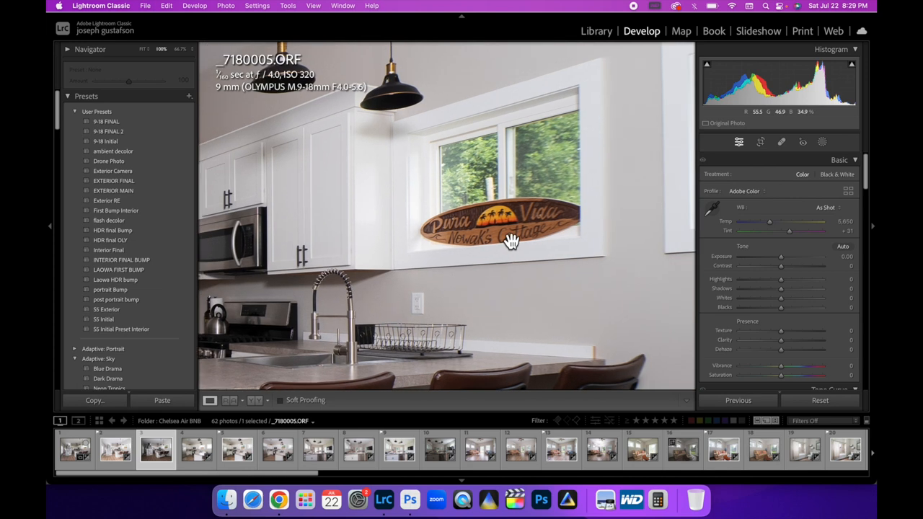
pyautogui.moveTo(260, 302)
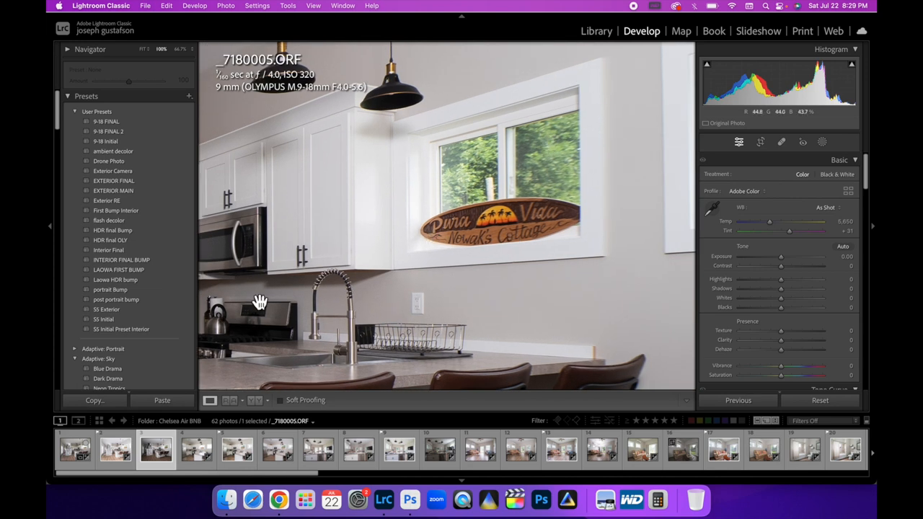
pyautogui.click(75, 450)
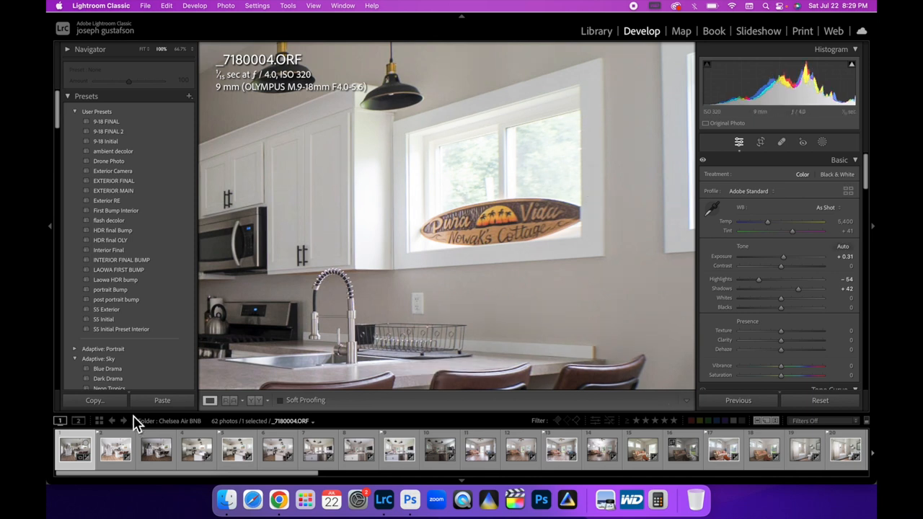
pyautogui.moveTo(474, 154)
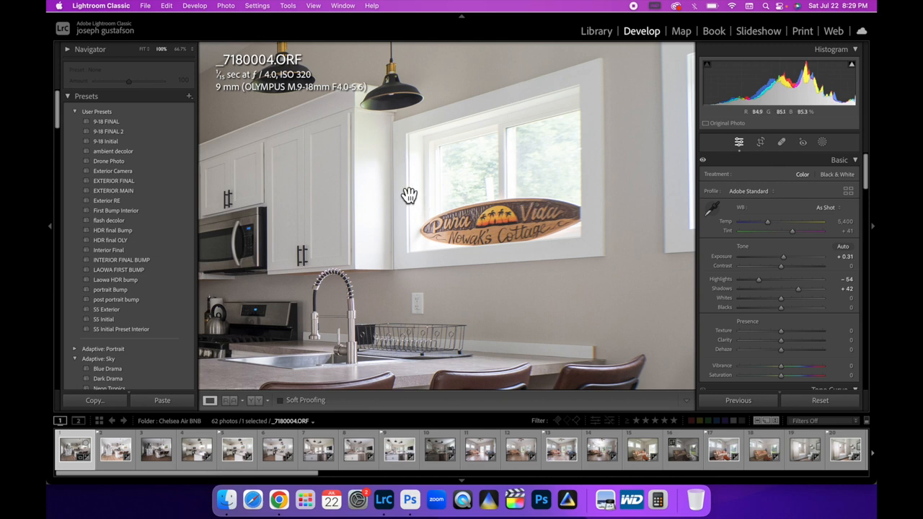
pyautogui.click(156, 450)
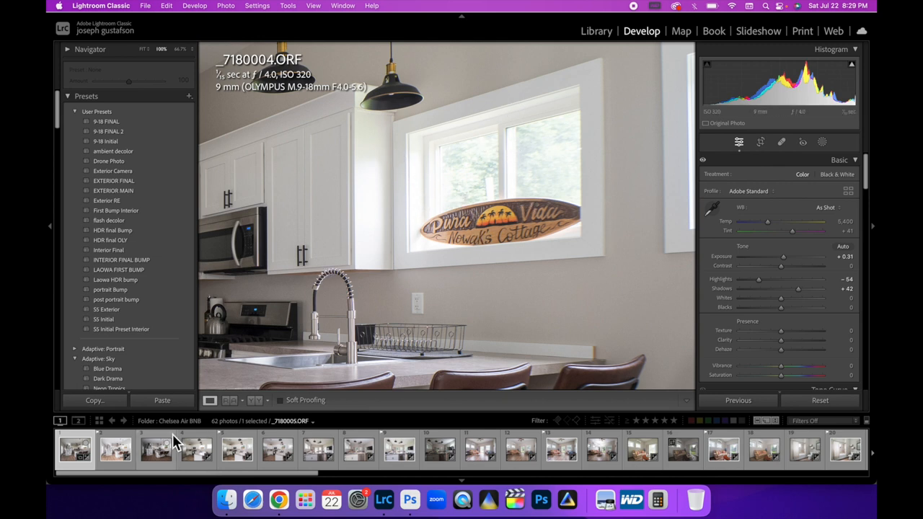
pyautogui.click(156, 450)
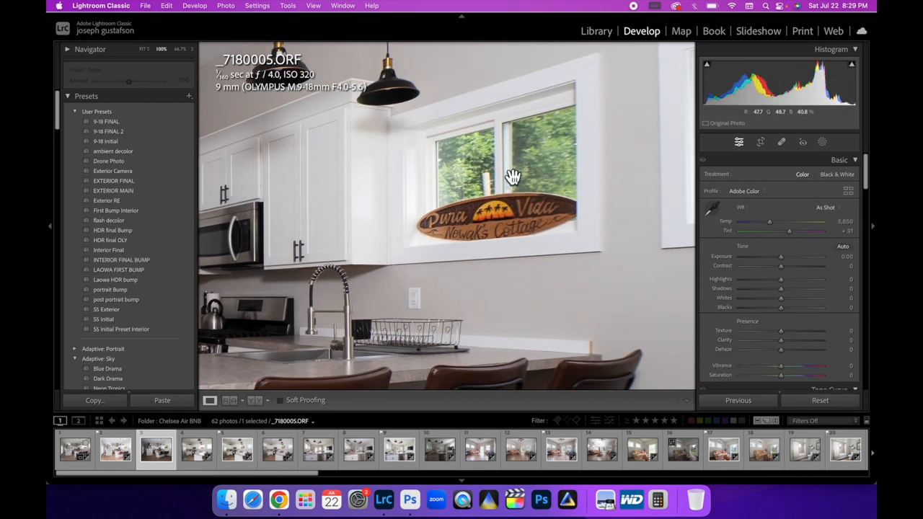
pyautogui.click(75, 450)
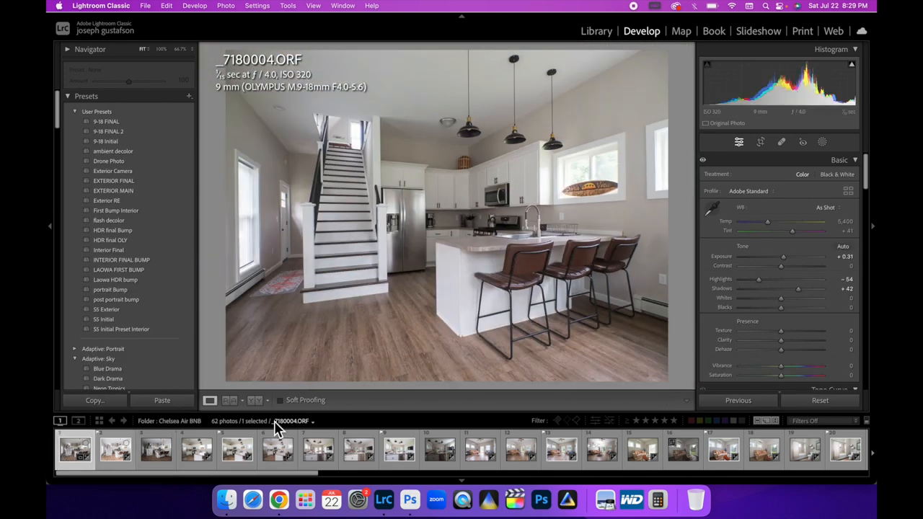
# Select both kitchen exposures and send them to Photoshop via Edit In > Open as Layers.
pyautogui.click(154, 450)
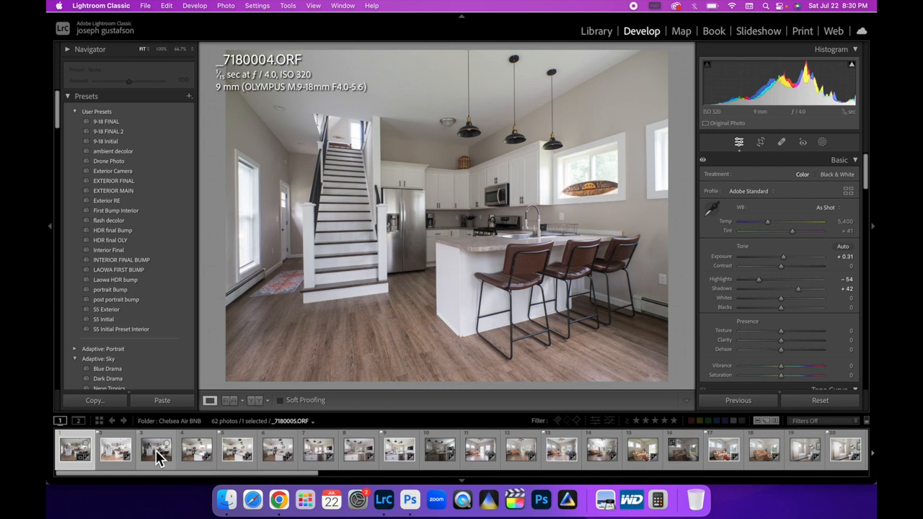
pyautogui.rightClick(154, 449)
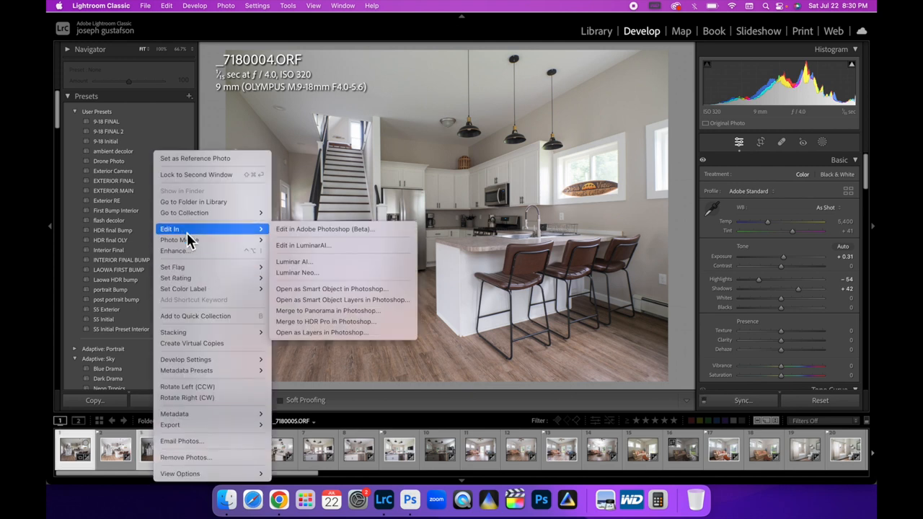
pyautogui.click(325, 228)
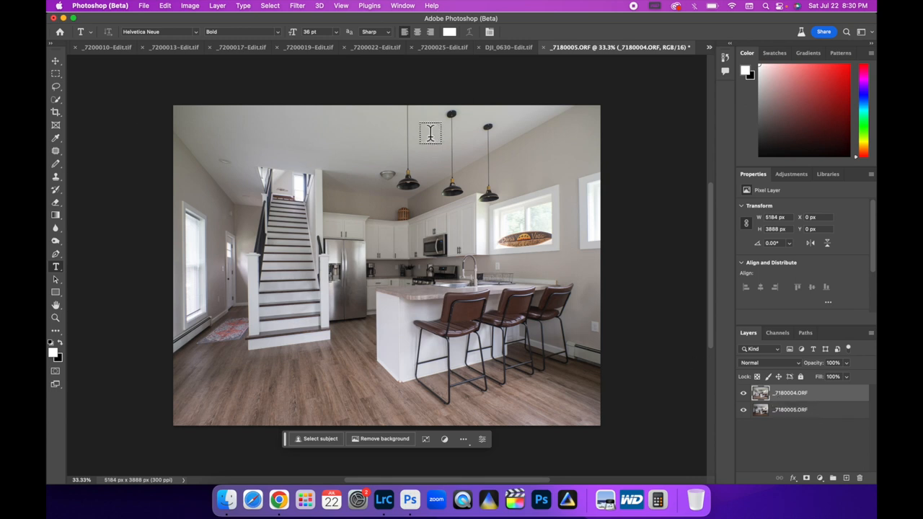
pyautogui.moveTo(519, 338)
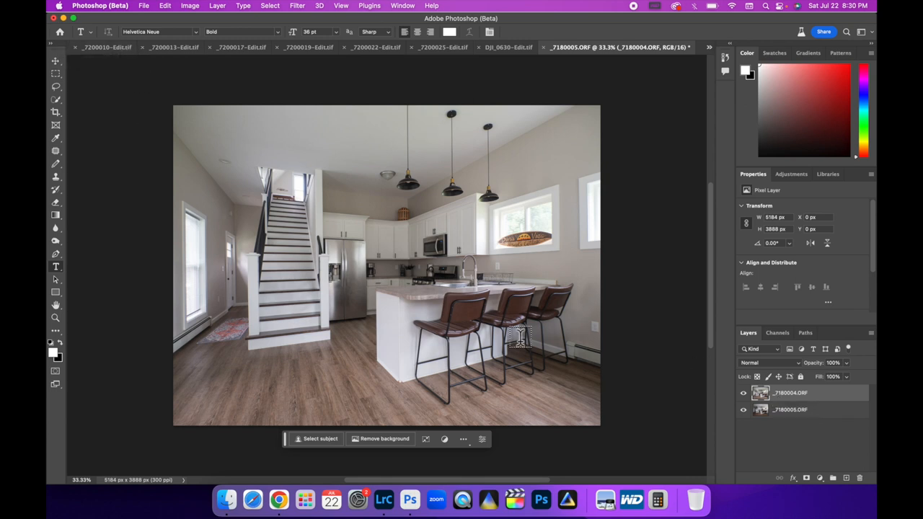
pyautogui.moveTo(55, 124)
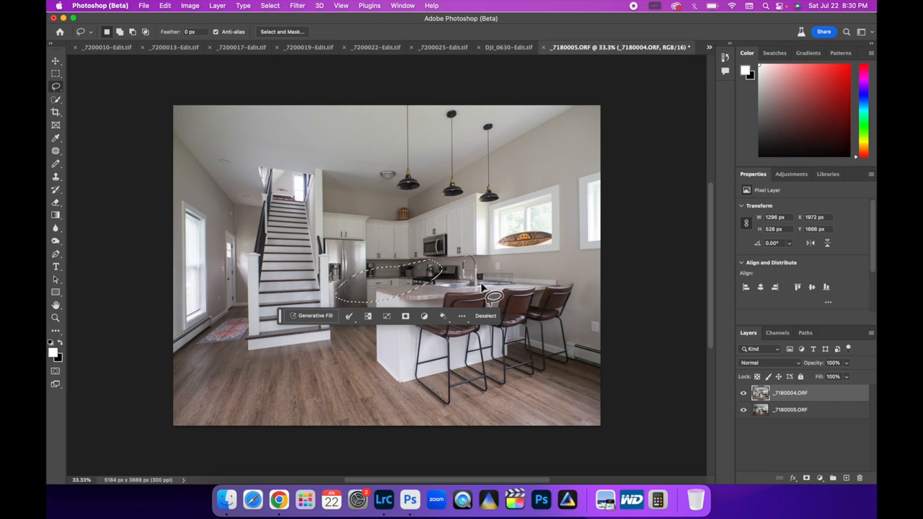
# Discard the countertop selection before outlining the rug at the foot of the stairs.
pyautogui.click(485, 316)
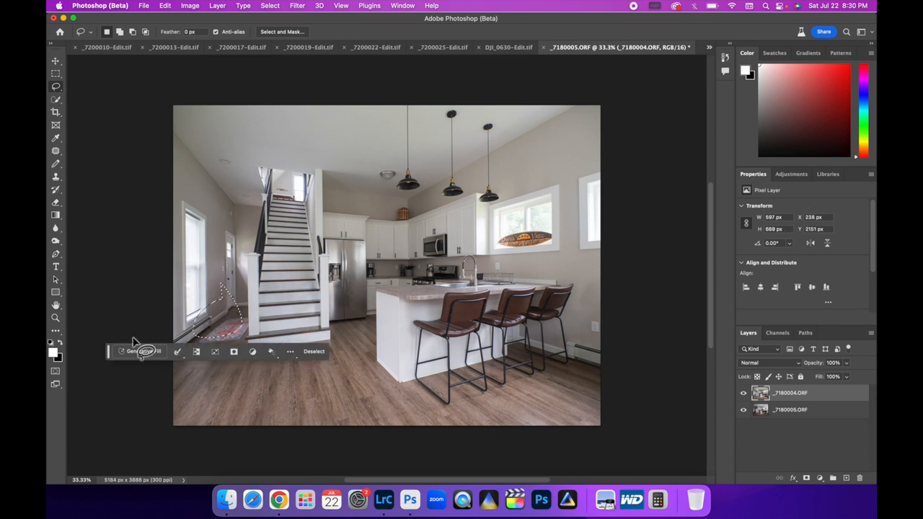
pyautogui.moveTo(143, 352)
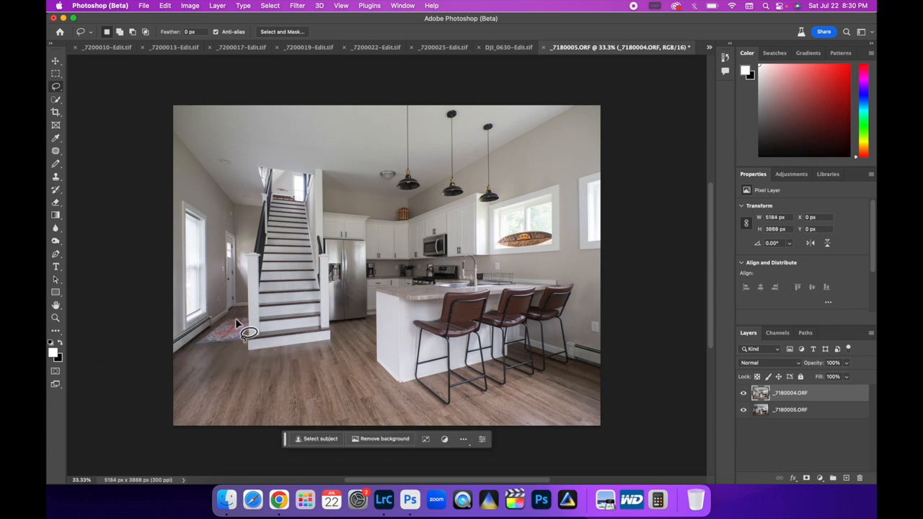
pyautogui.moveTo(258, 306)
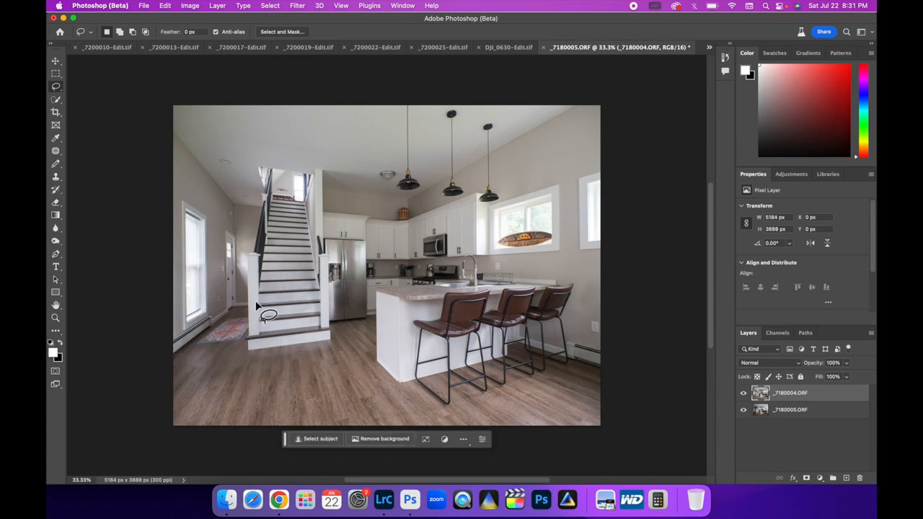
pyautogui.moveTo(245, 326)
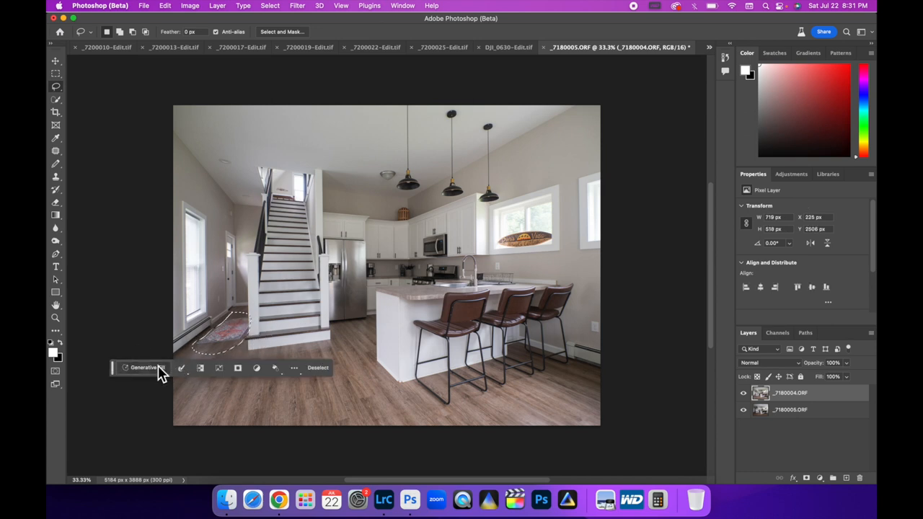
# Run Generative Fill on the rug selection with the prompt 'delete rug'.
pyautogui.click(144, 368)
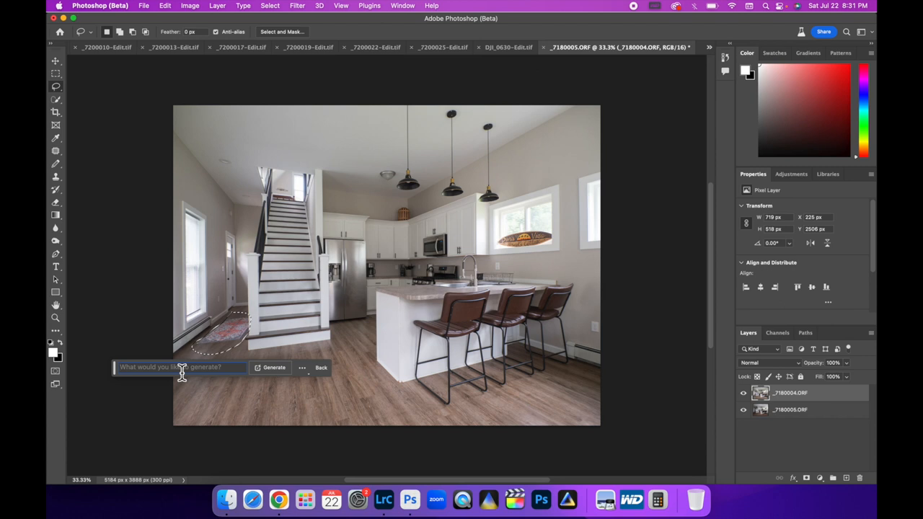
pyautogui.write('delete')
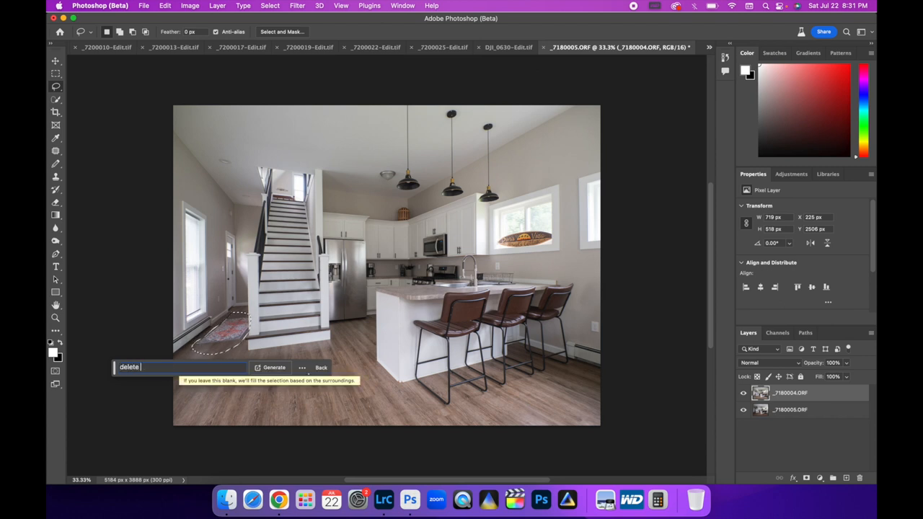
pyautogui.write('rug')
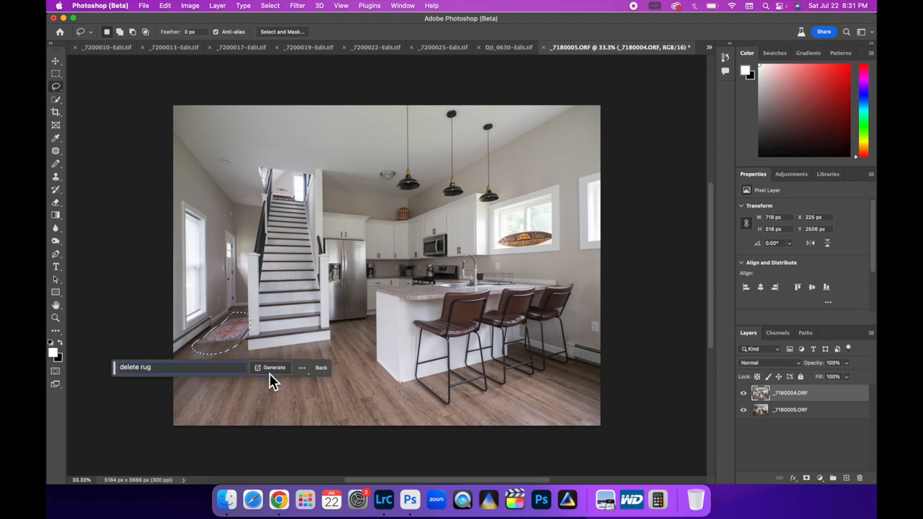
pyautogui.click(274, 368)
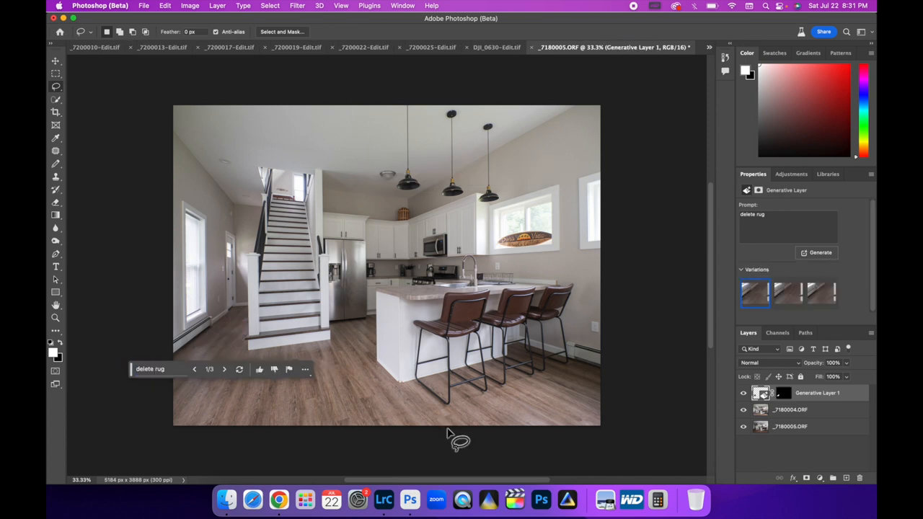
# Browse the generated rug-removal variations and settle on one.
pyautogui.click(225, 369)
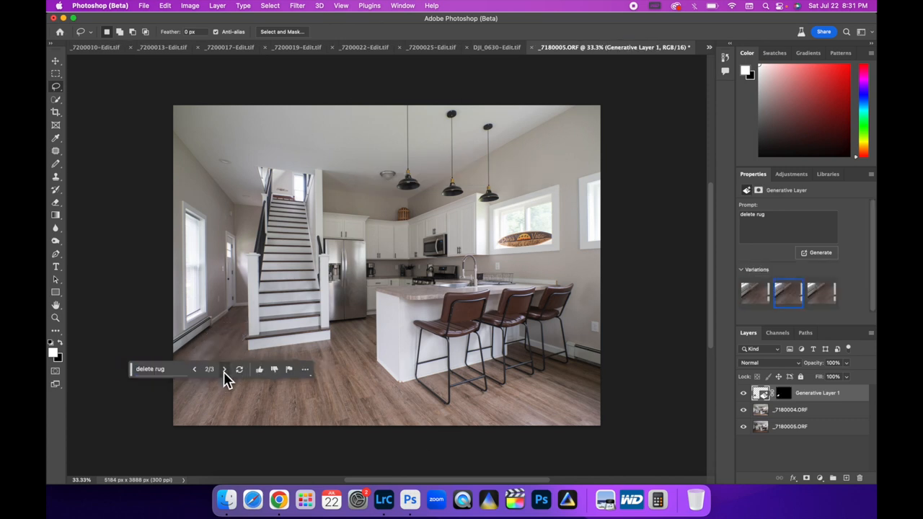
pyautogui.click(225, 369)
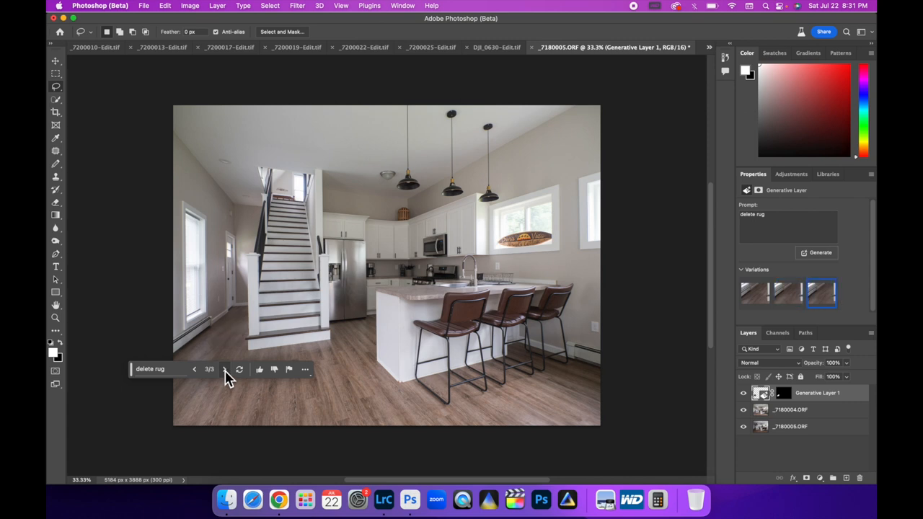
pyautogui.click(787, 295)
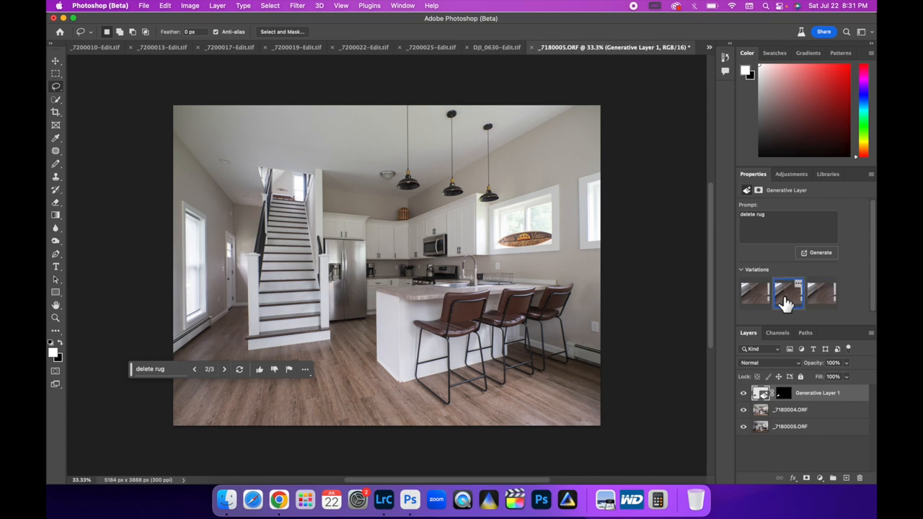
pyautogui.click(754, 294)
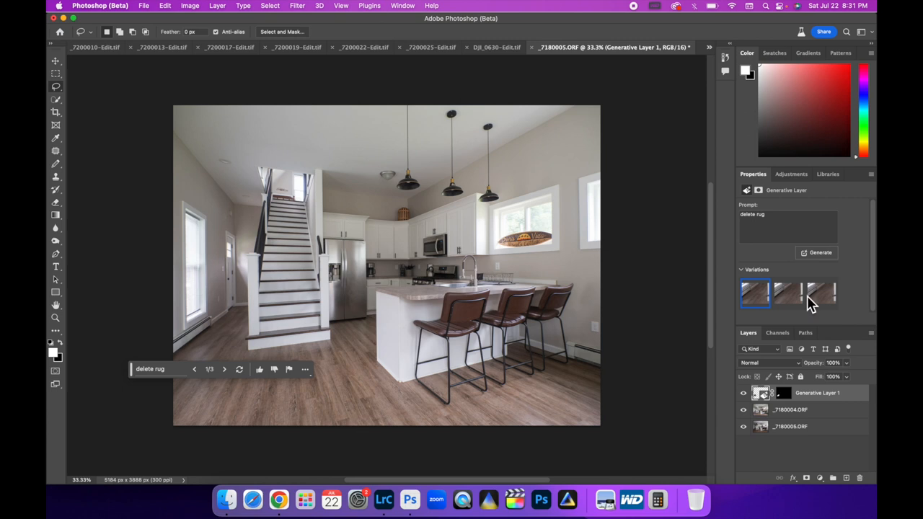
pyautogui.click(787, 294)
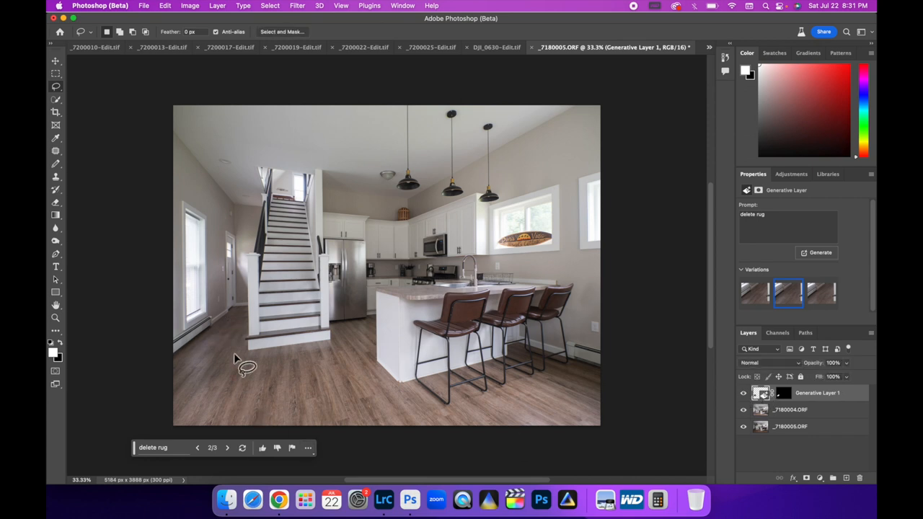
pyautogui.moveTo(536, 244)
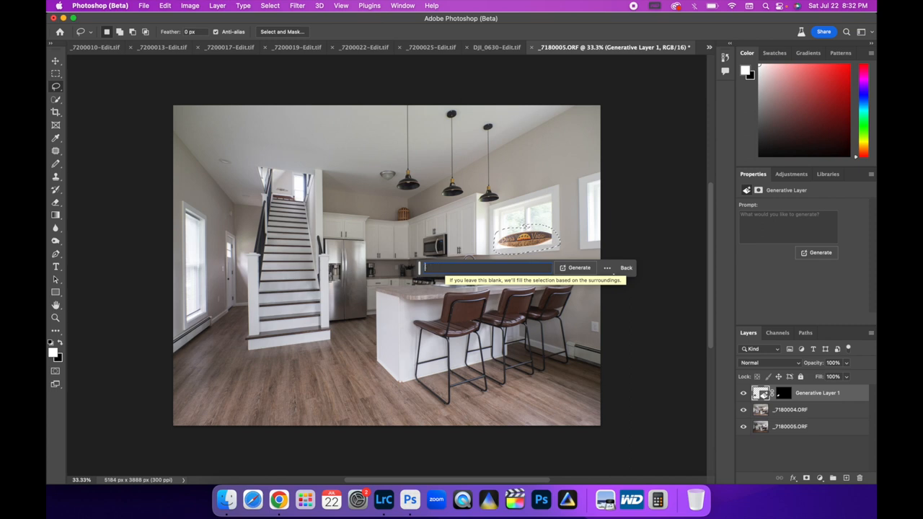
# Generate a blank-prompt fill over the pendant light and pick the third variation.
pyautogui.click(580, 267)
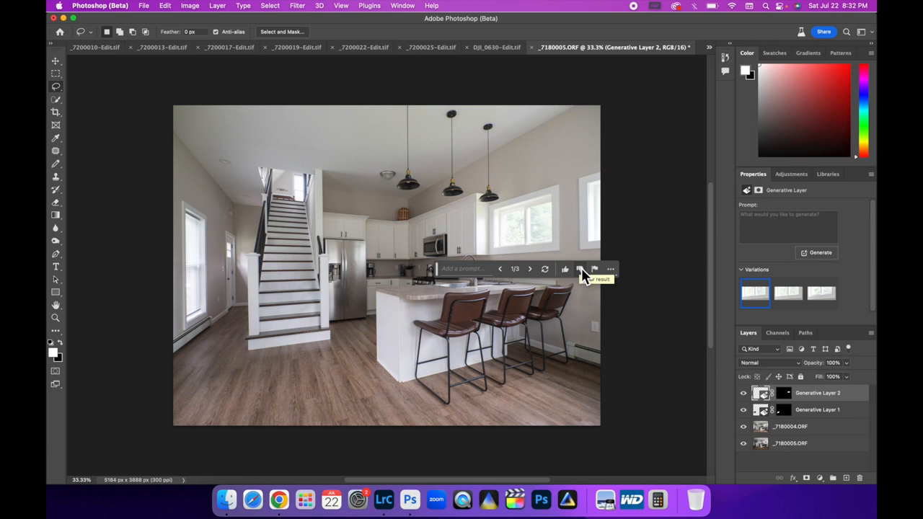
pyautogui.click(531, 269)
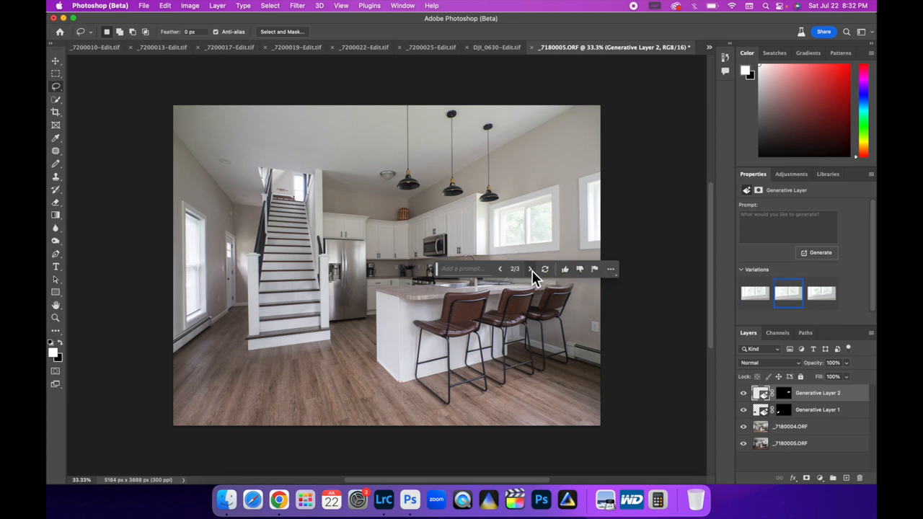
pyautogui.click(531, 268)
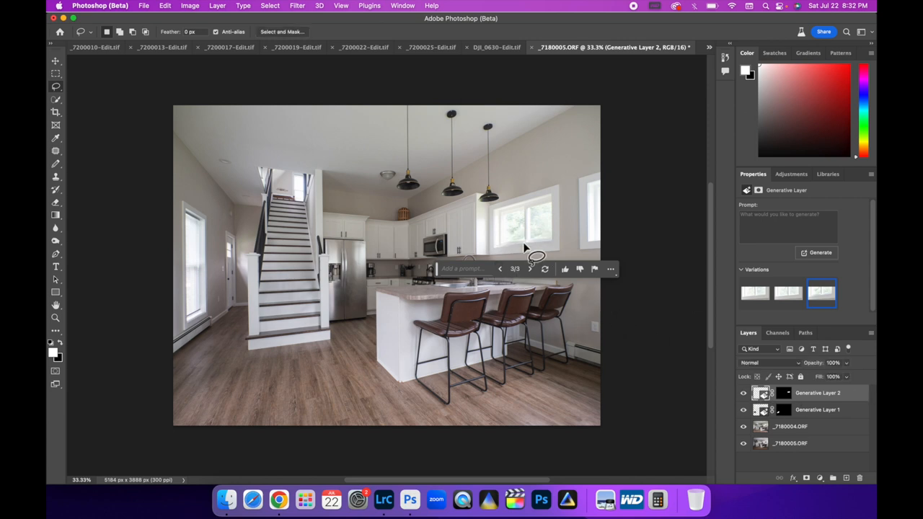
pyautogui.click(499, 269)
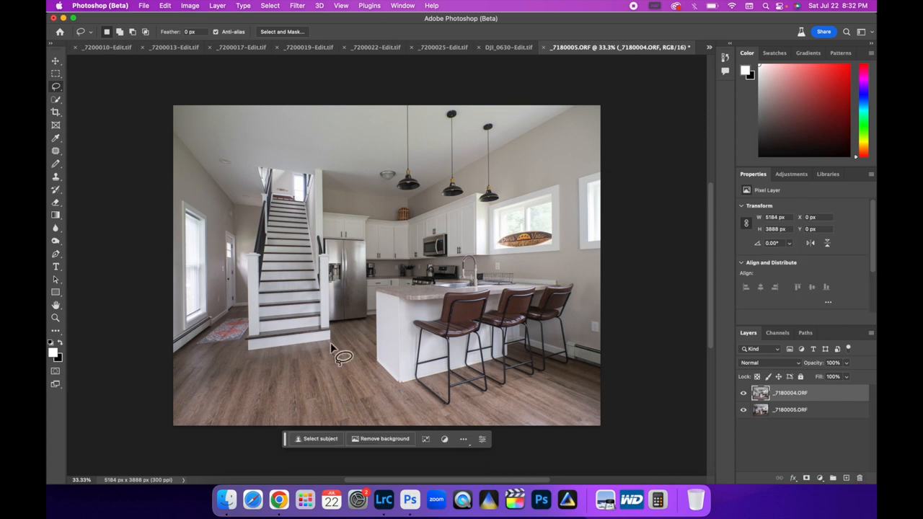
pyautogui.moveTo(190, 350)
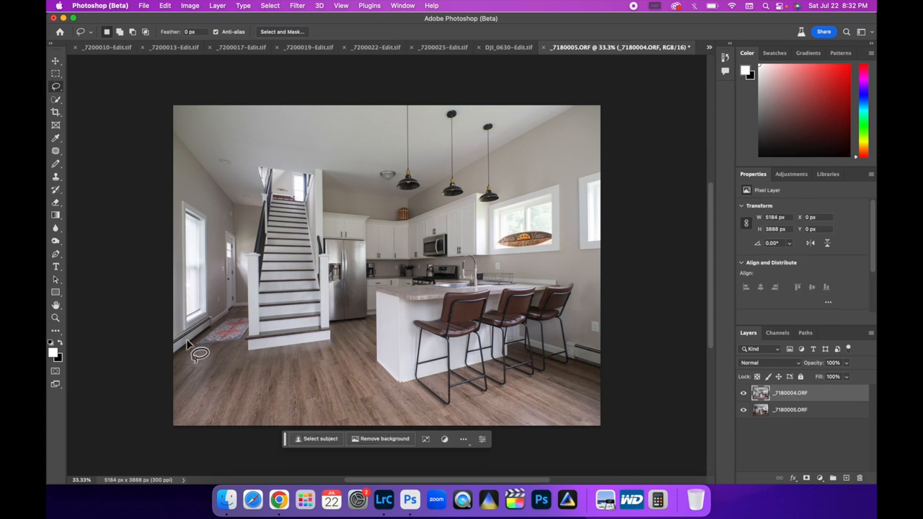
pyautogui.moveTo(748, 372)
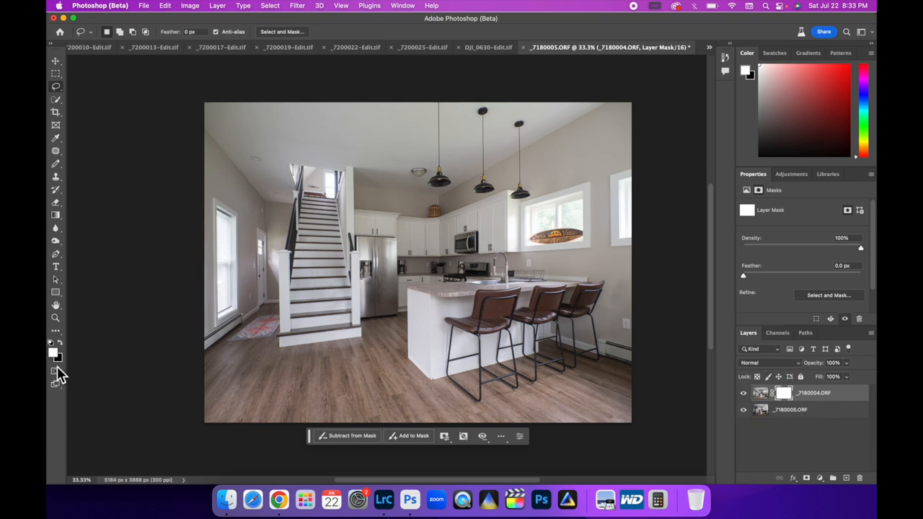
pyautogui.moveTo(58, 168)
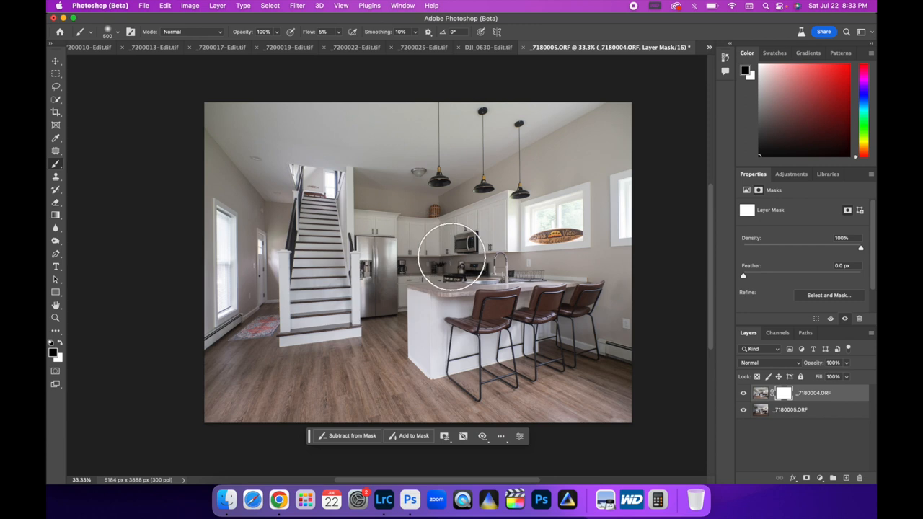
pyautogui.moveTo(292, 44)
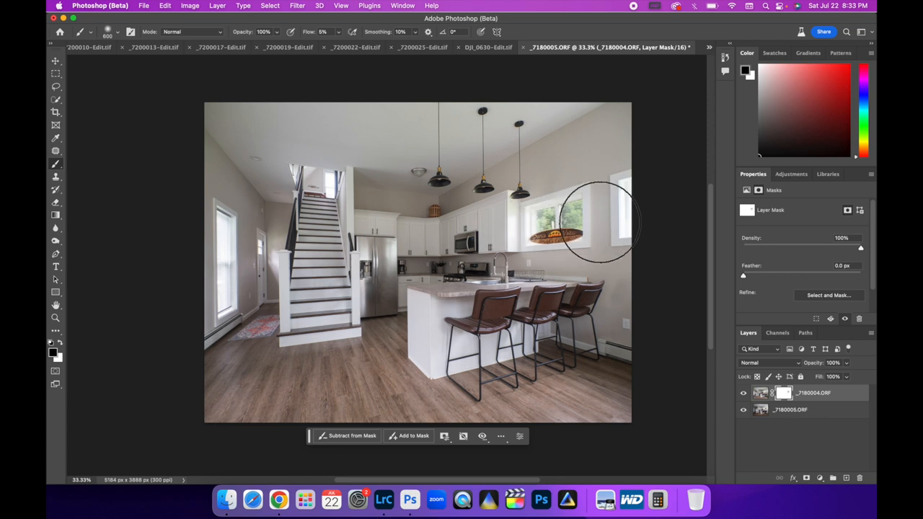
pyautogui.moveTo(450, 291)
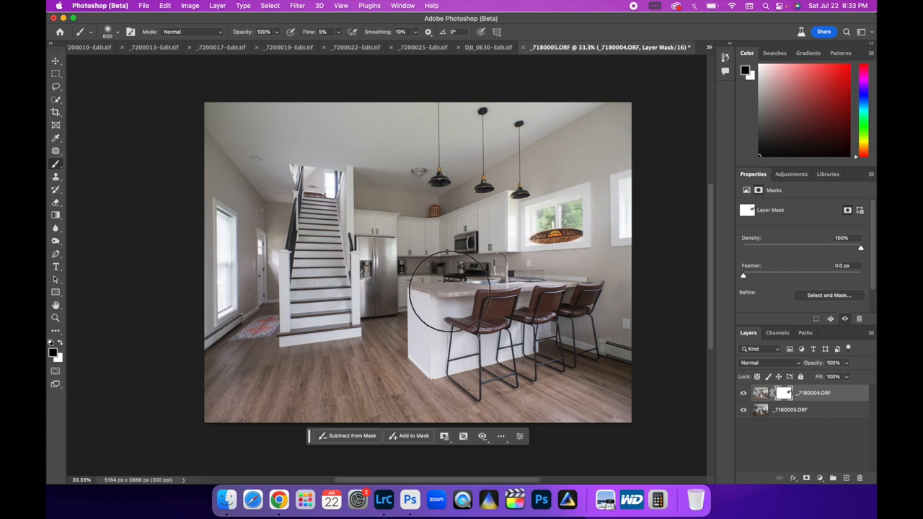
pyautogui.moveTo(618, 238)
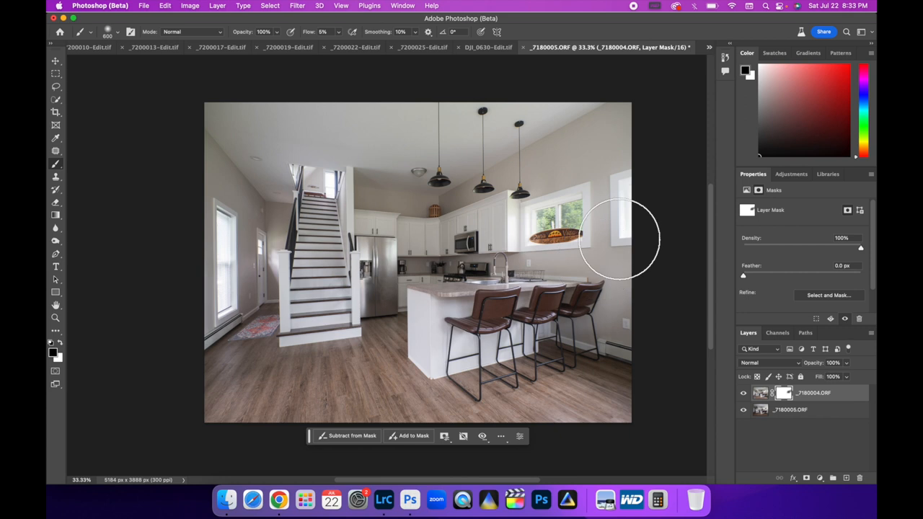
pyautogui.moveTo(219, 285)
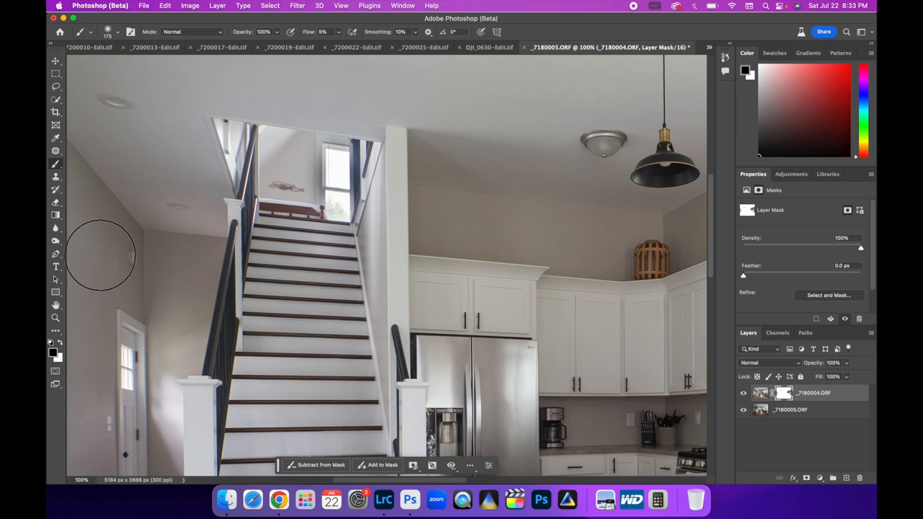
# Brush the mask to reveal the other exposure around the stairwell window, then merge the composite layers.
pyautogui.moveTo(101, 257); pyautogui.dragTo(303, 179)
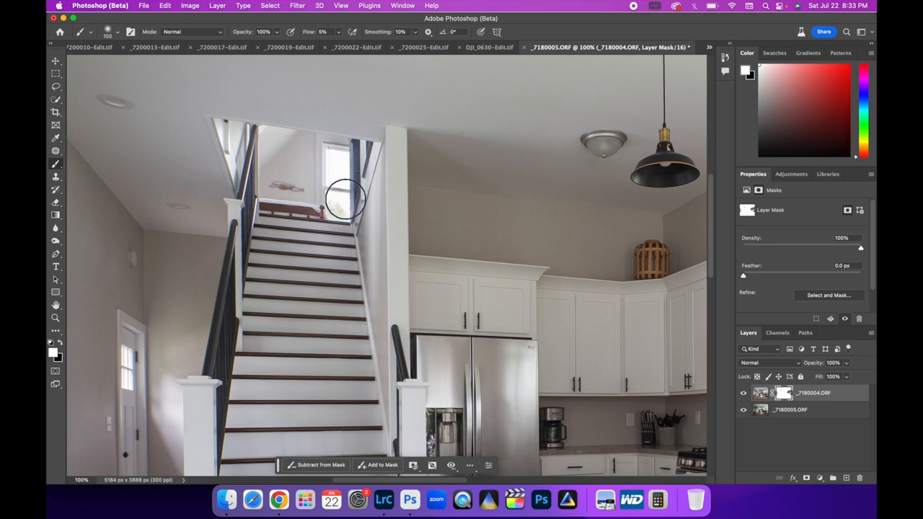
pyautogui.moveTo(303, 168)
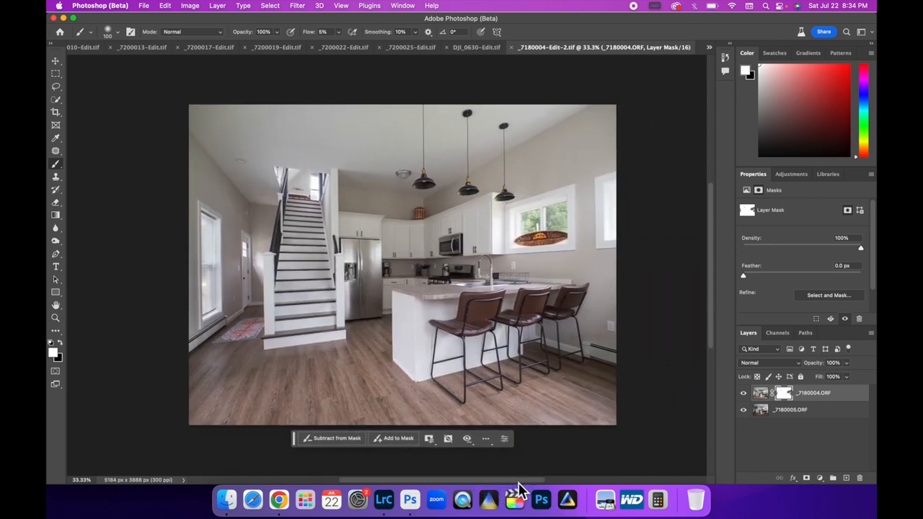
pyautogui.rightClick(814, 393)
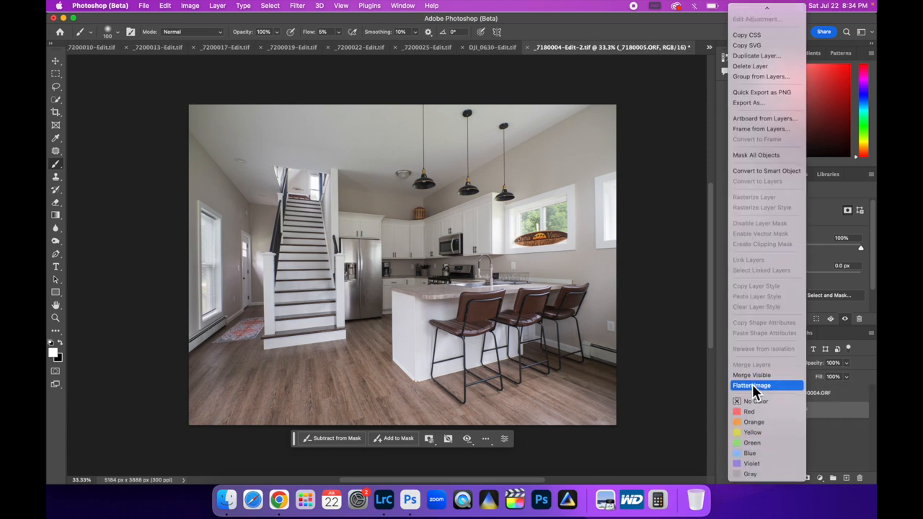
pyautogui.click(753, 385)
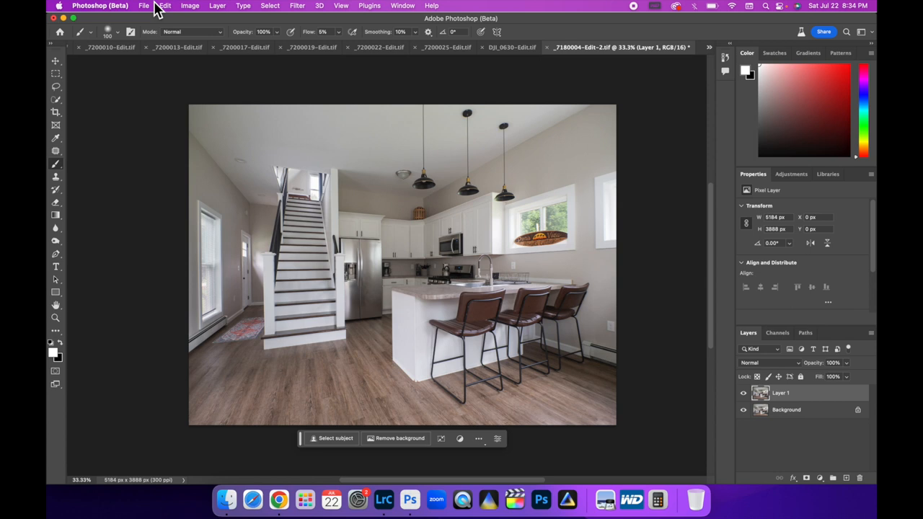
# Apply Match Color with Neutralize on and Fade around 40 to the composited layer.
pyautogui.click(191, 6)
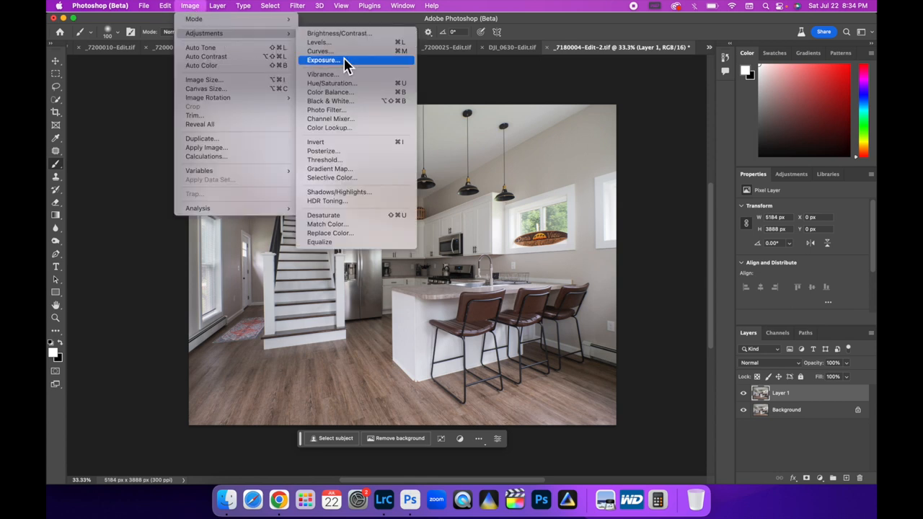
pyautogui.moveTo(340, 225)
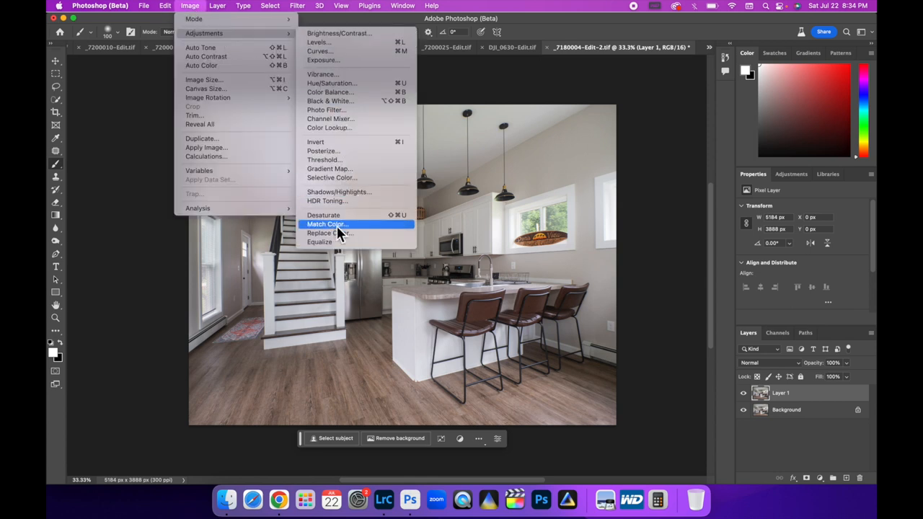
pyautogui.click(326, 225)
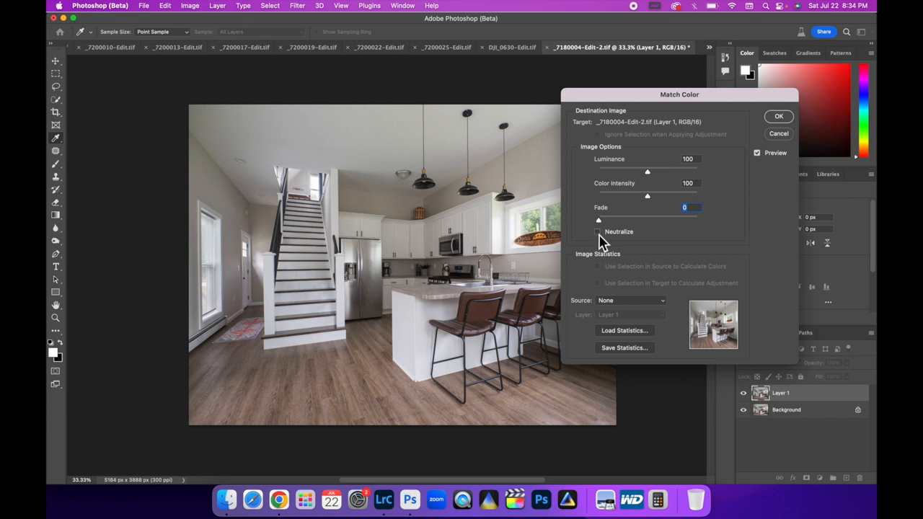
pyautogui.click(597, 231)
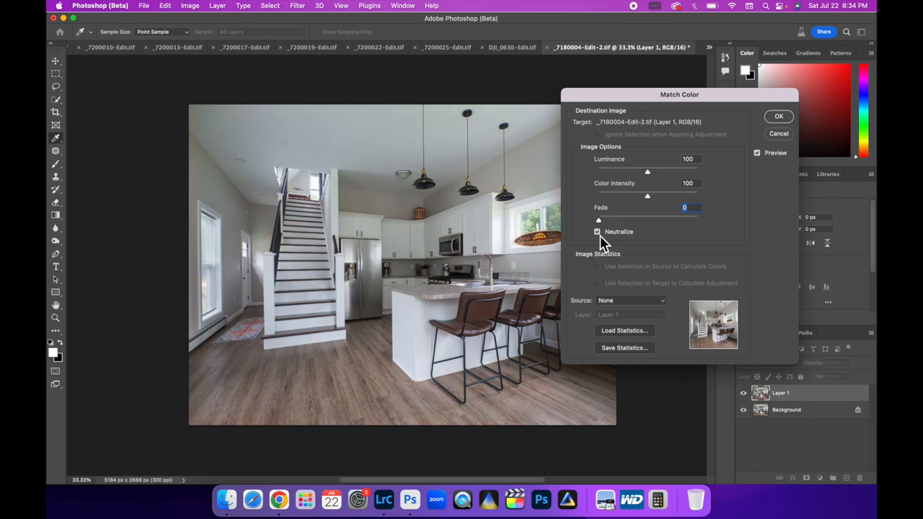
pyautogui.moveTo(599, 242)
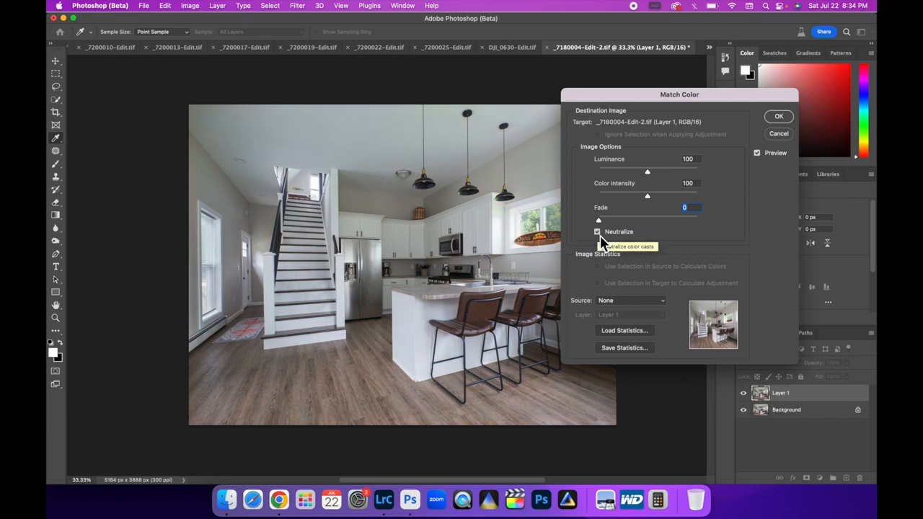
pyautogui.click(597, 231)
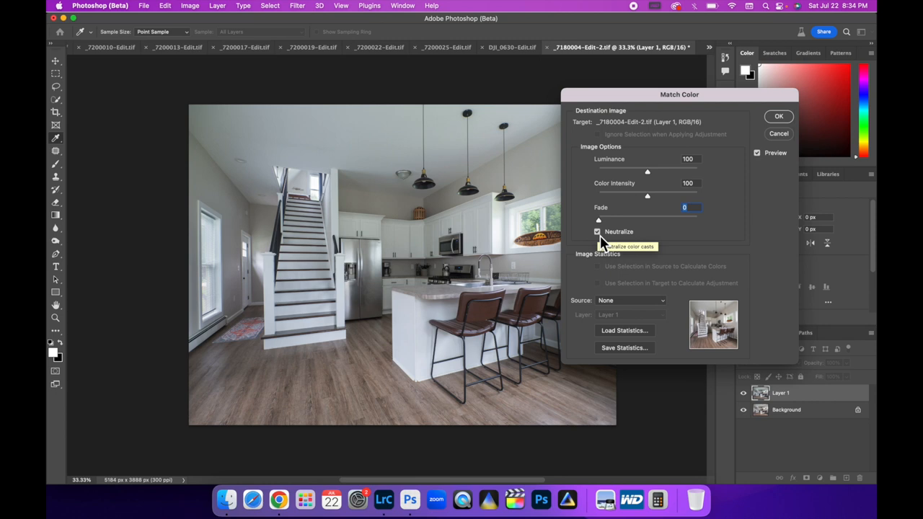
pyautogui.moveTo(643, 223)
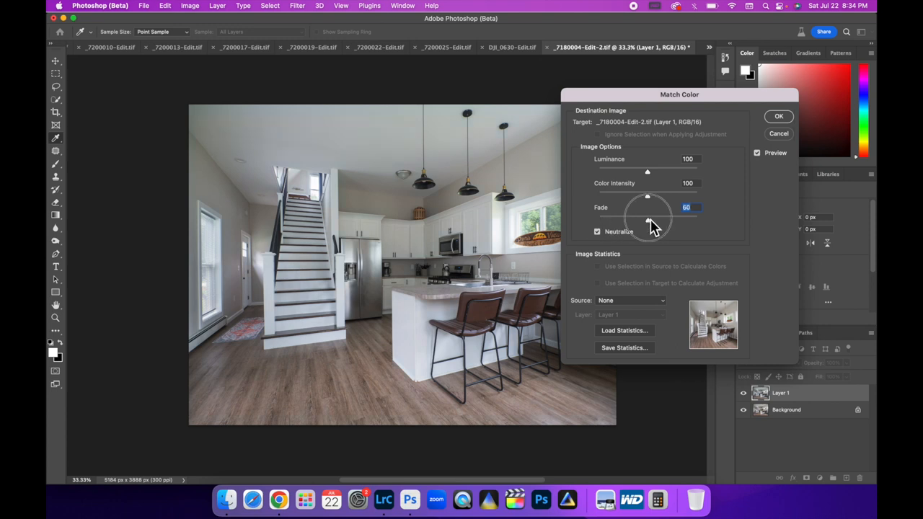
pyautogui.moveTo(648, 219); pyautogui.dragTo(633, 220)
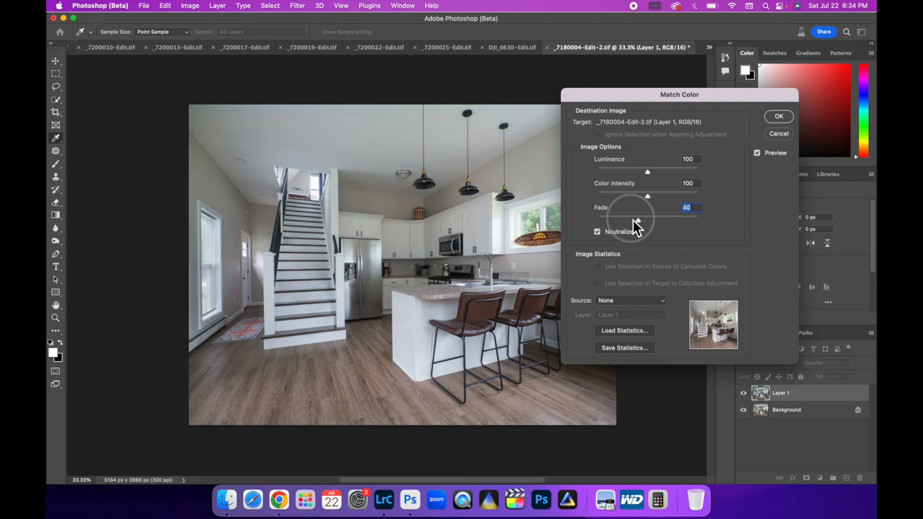
pyautogui.moveTo(633, 218); pyautogui.dragTo(650, 218)
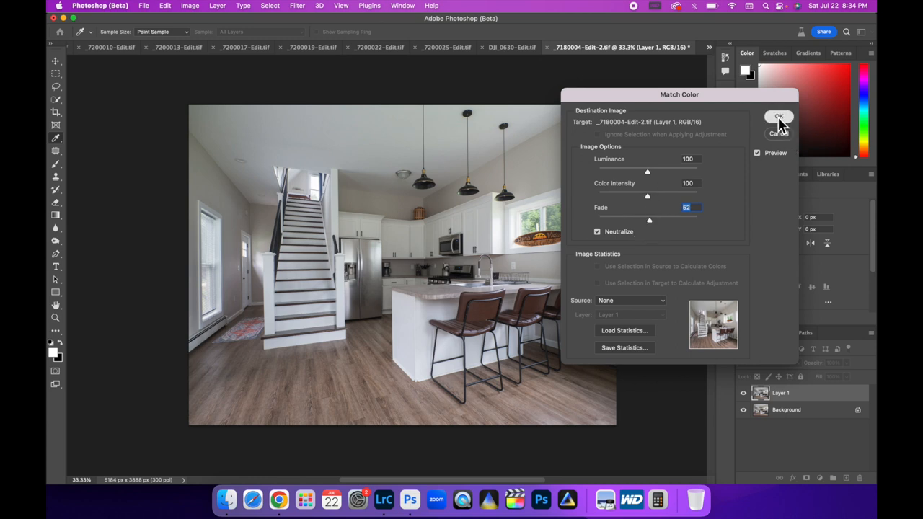
pyautogui.click(779, 117)
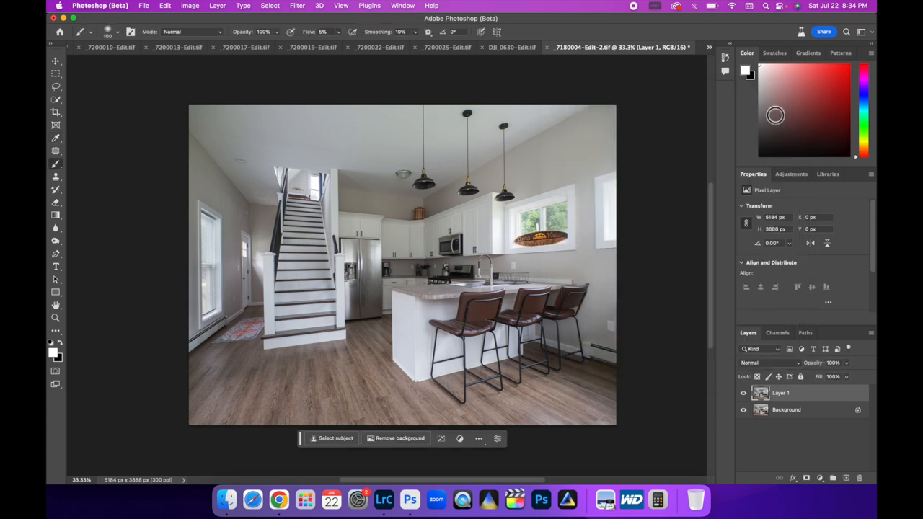
# Save the finished kitchen TIFF back to Lightroom.
pyautogui.click(744, 392)
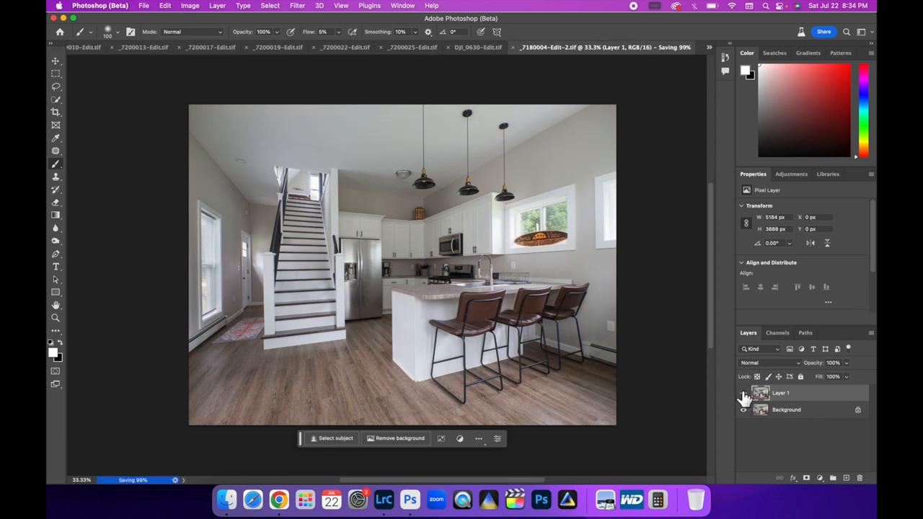
pyautogui.click(383, 499)
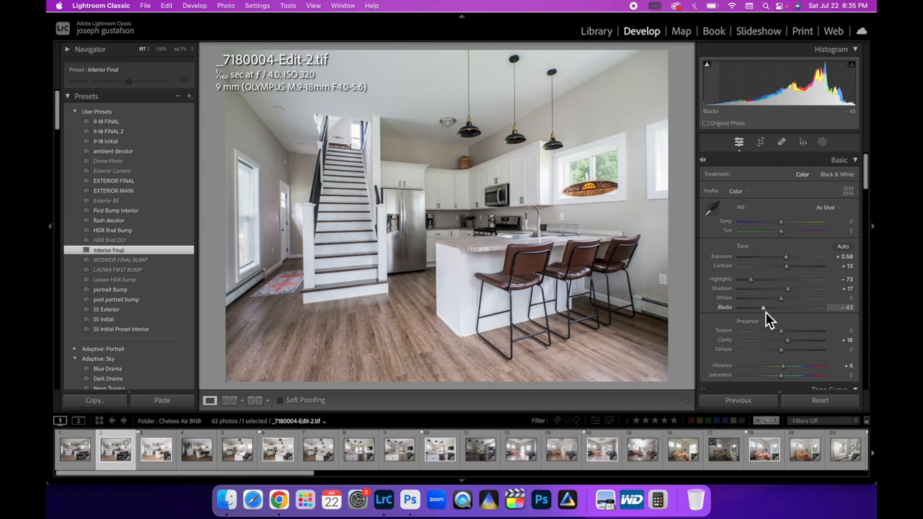
# Deepen the Blacks on the kitchen composite while checking clipping.
pyautogui.moveTo(765, 309); pyautogui.dragTo(762, 309)
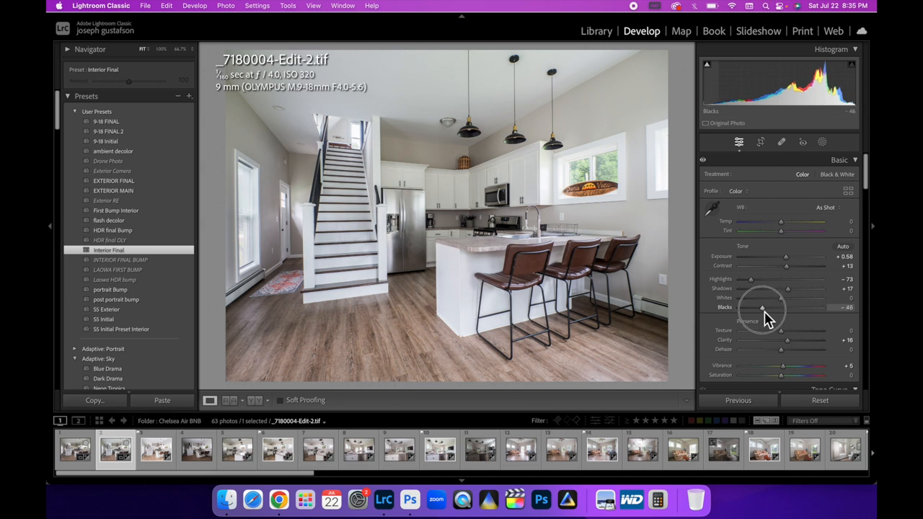
pyautogui.moveTo(761, 309); pyautogui.dragTo(757, 309)
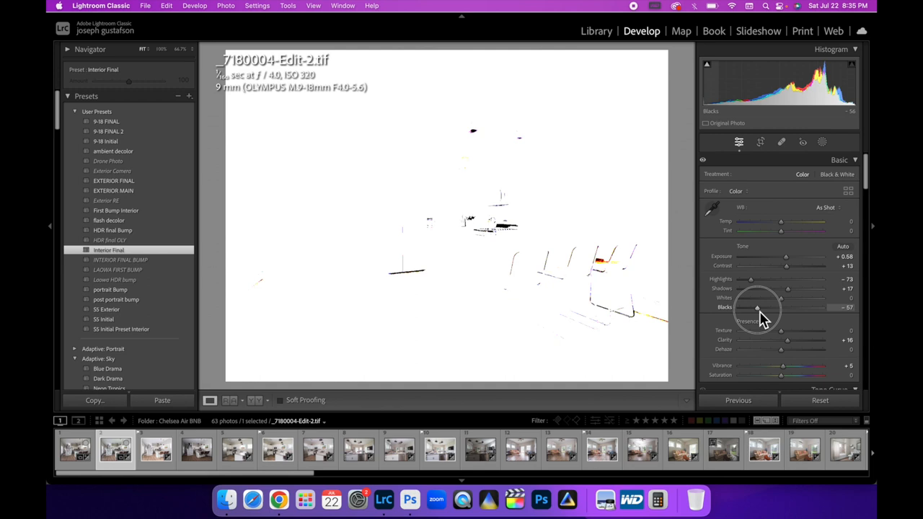
pyautogui.moveTo(757, 309); pyautogui.dragTo(739, 308)
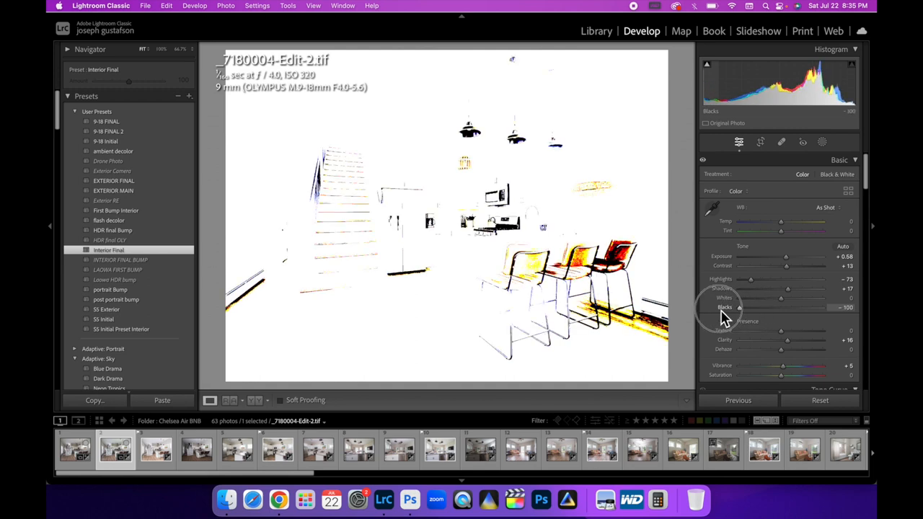
pyautogui.moveTo(738, 309); pyautogui.dragTo(753, 309)
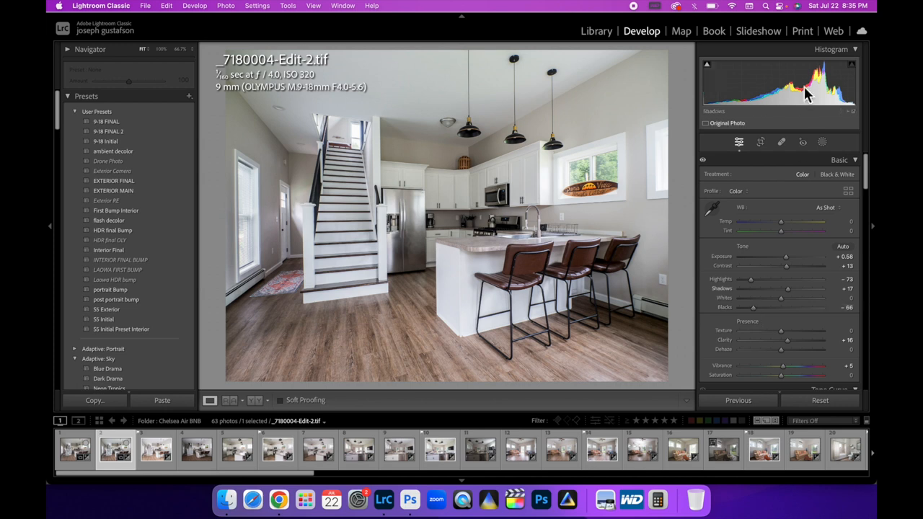
pyautogui.moveTo(799, 273)
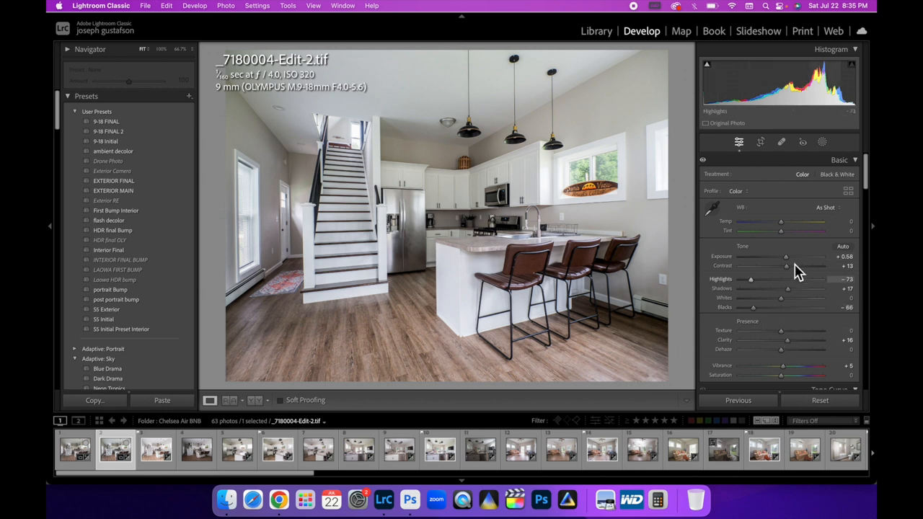
# Add a touch of Contrast and Vibrance and raise the Sharpening Amount.
pyautogui.moveTo(786, 265); pyautogui.dragTo(784, 265)
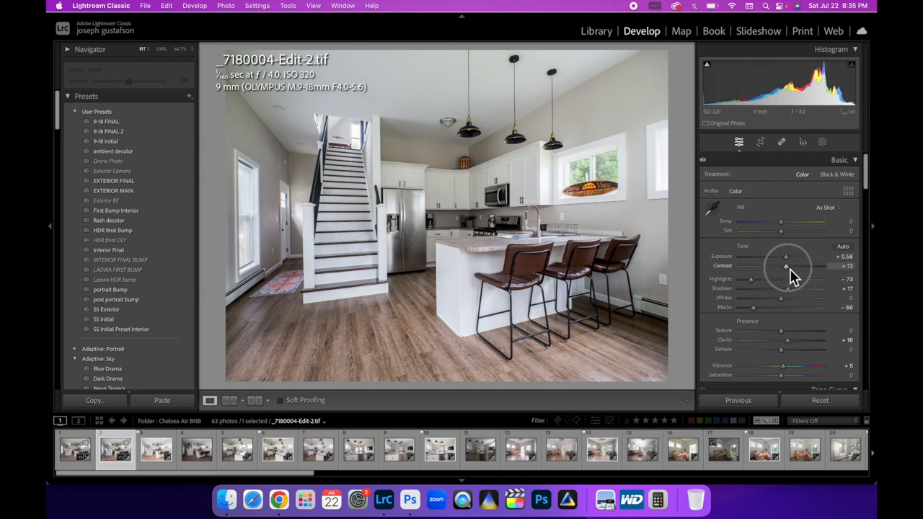
pyautogui.moveTo(785, 265); pyautogui.dragTo(787, 266)
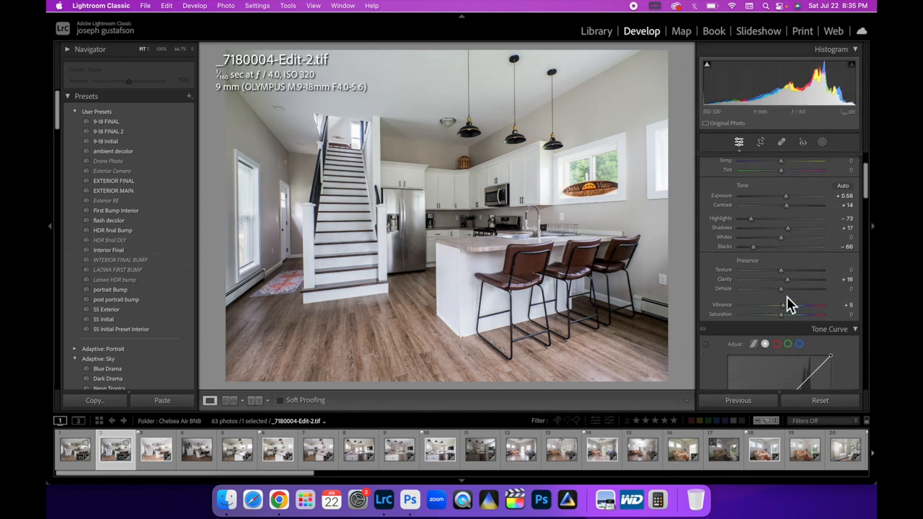
pyautogui.moveTo(780, 289); pyautogui.dragTo(782, 289)
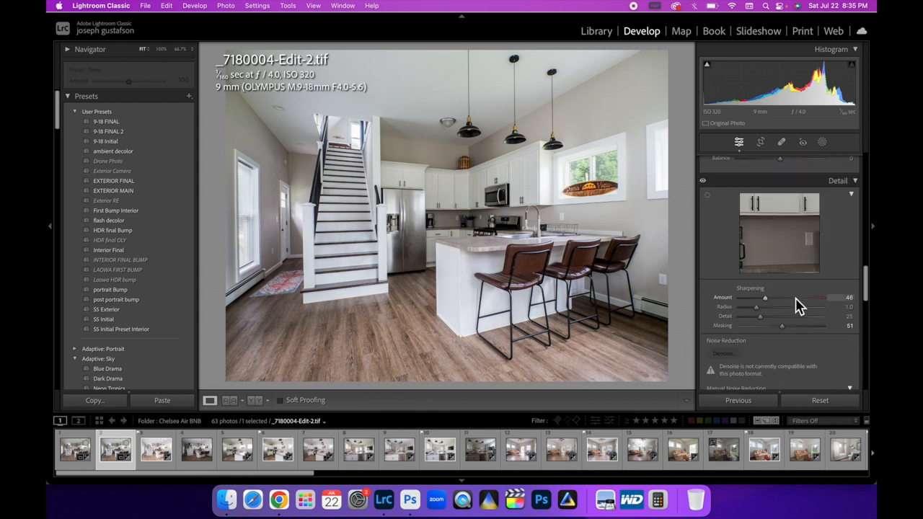
pyautogui.moveTo(764, 297); pyautogui.dragTo(785, 227)
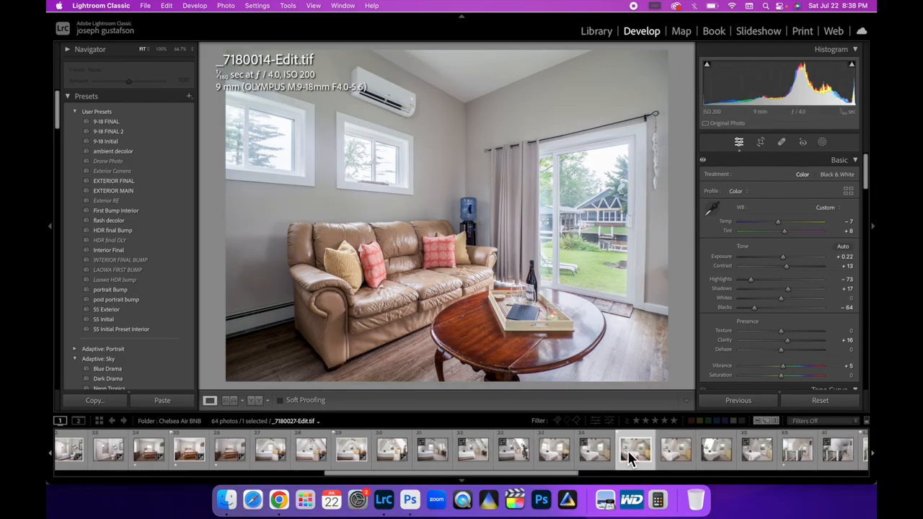
# Browse the finished bedroom, upstairs hallway and second-bedroom shots in the filmstrip.
pyautogui.click(796, 450)
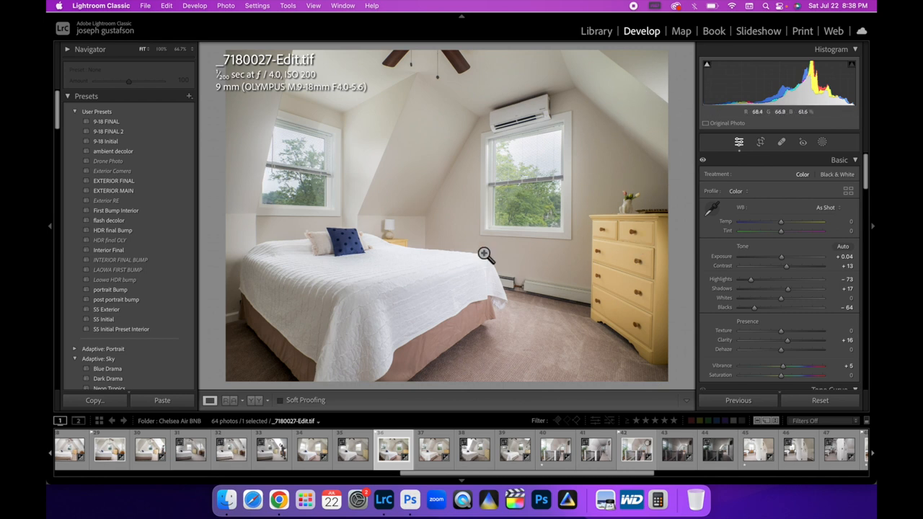
pyautogui.moveTo(750, 280); pyautogui.dragTo(739, 280)
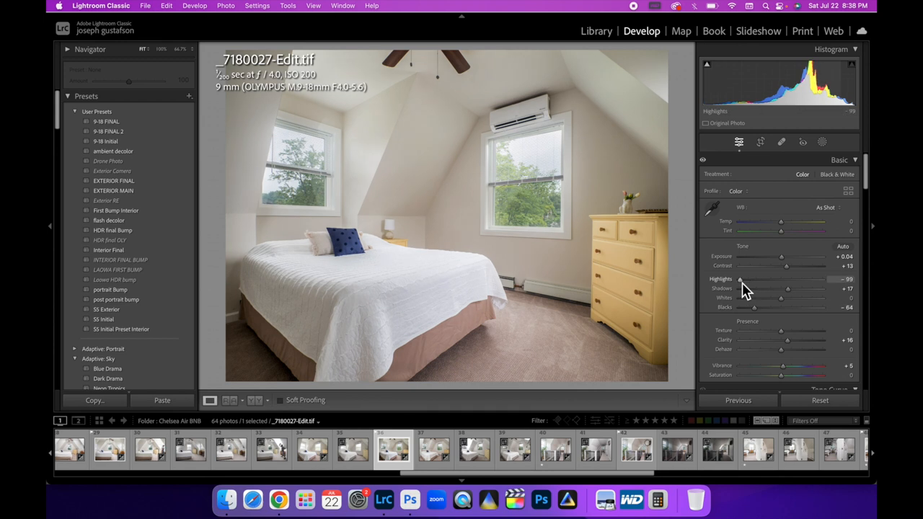
pyautogui.click(636, 450)
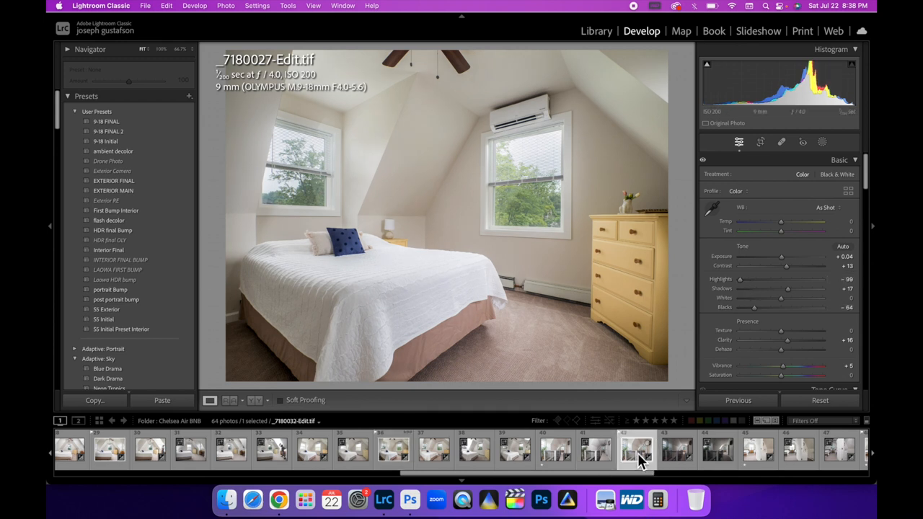
pyautogui.click(638, 450)
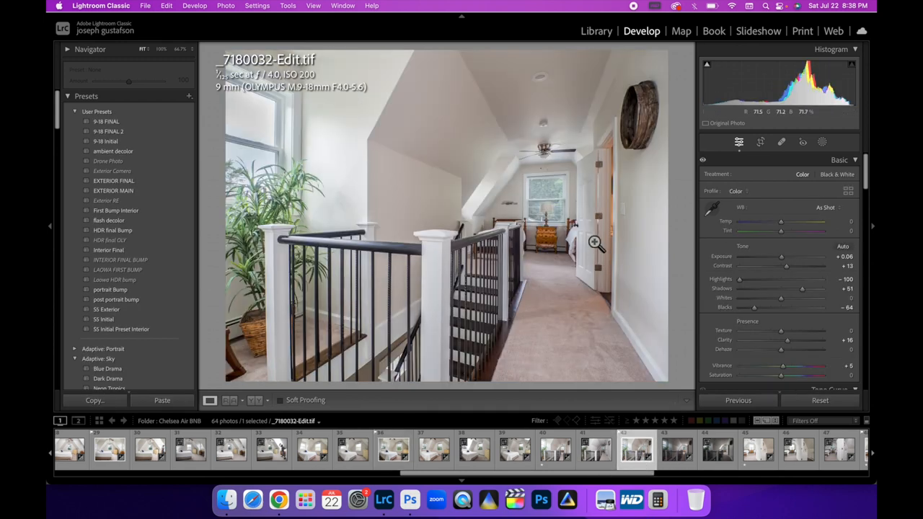
pyautogui.click(718, 450)
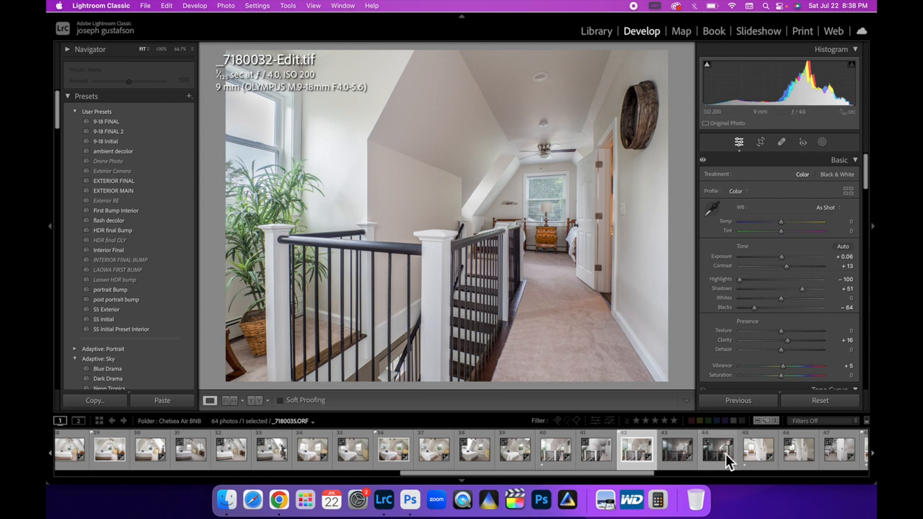
pyautogui.click(717, 450)
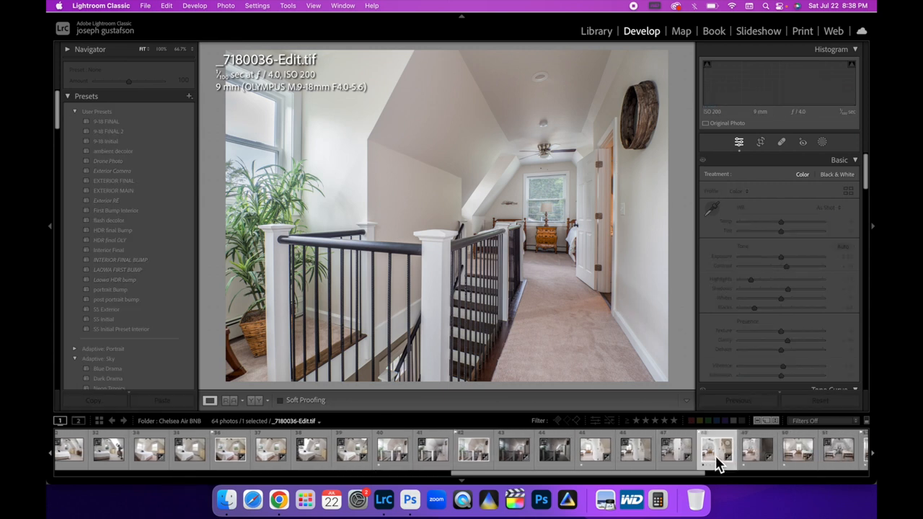
pyautogui.click(716, 450)
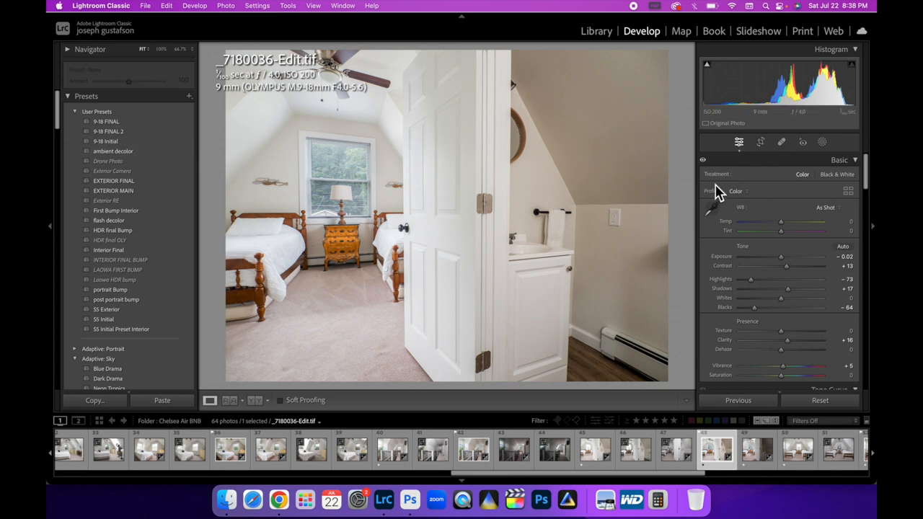
pyautogui.moveTo(852, 158)
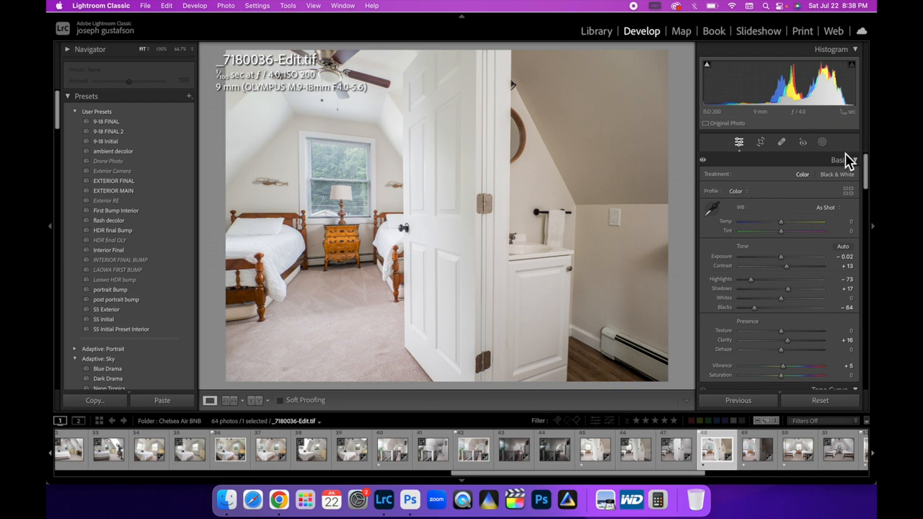
# View the unedited .ORF raw of the second bedroom, zoomed on the nightstand and lamp.
pyautogui.click(675, 449)
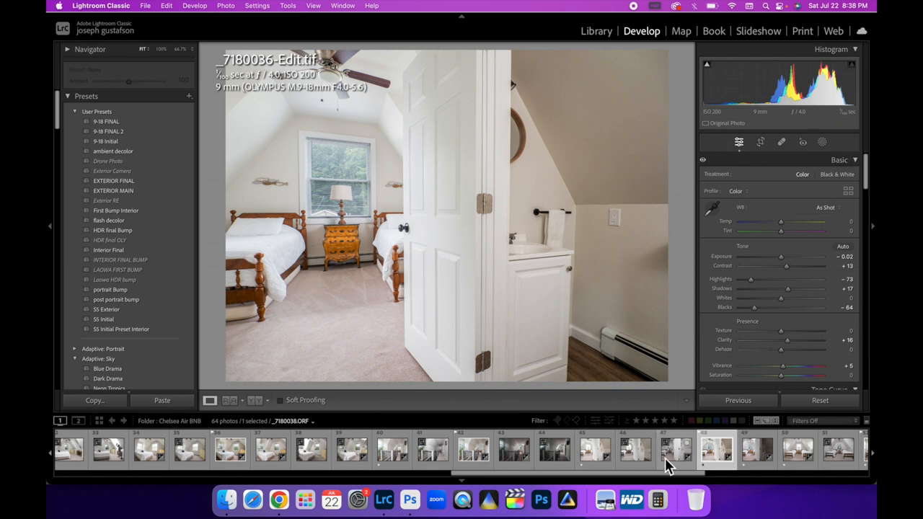
pyautogui.click(675, 450)
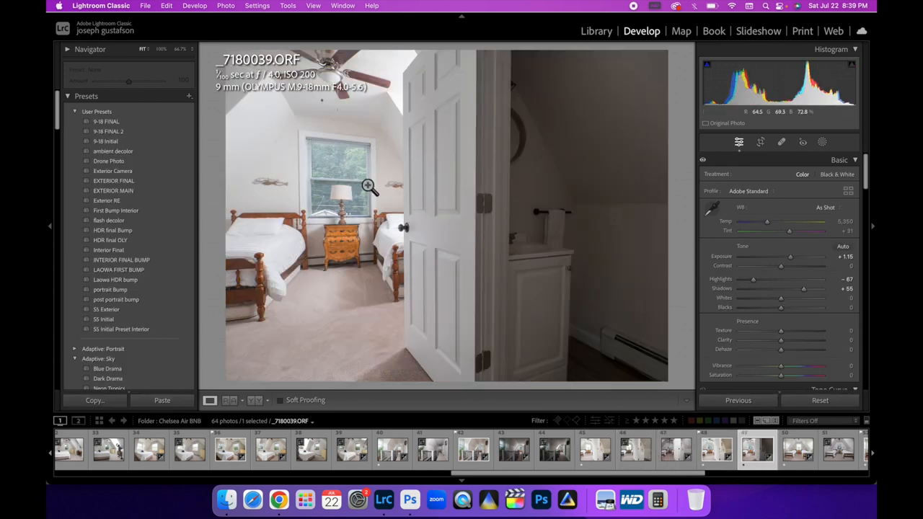
pyautogui.click(370, 187)
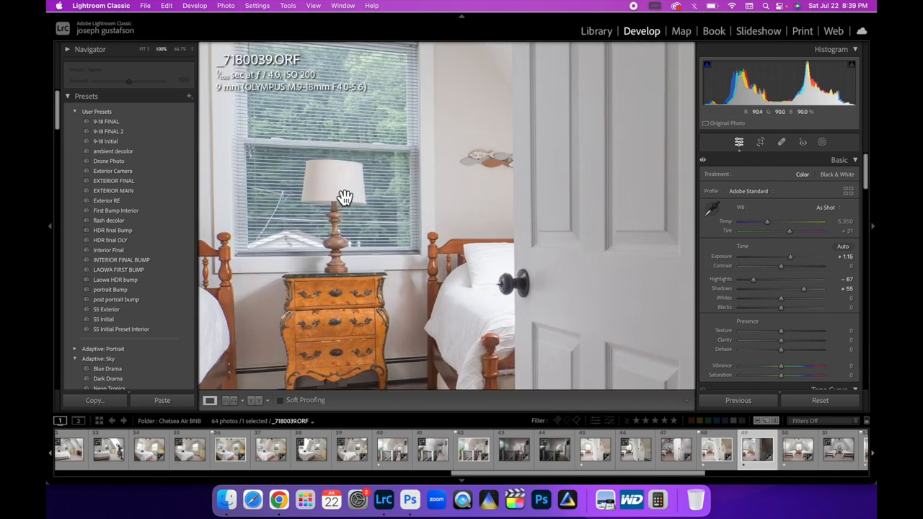